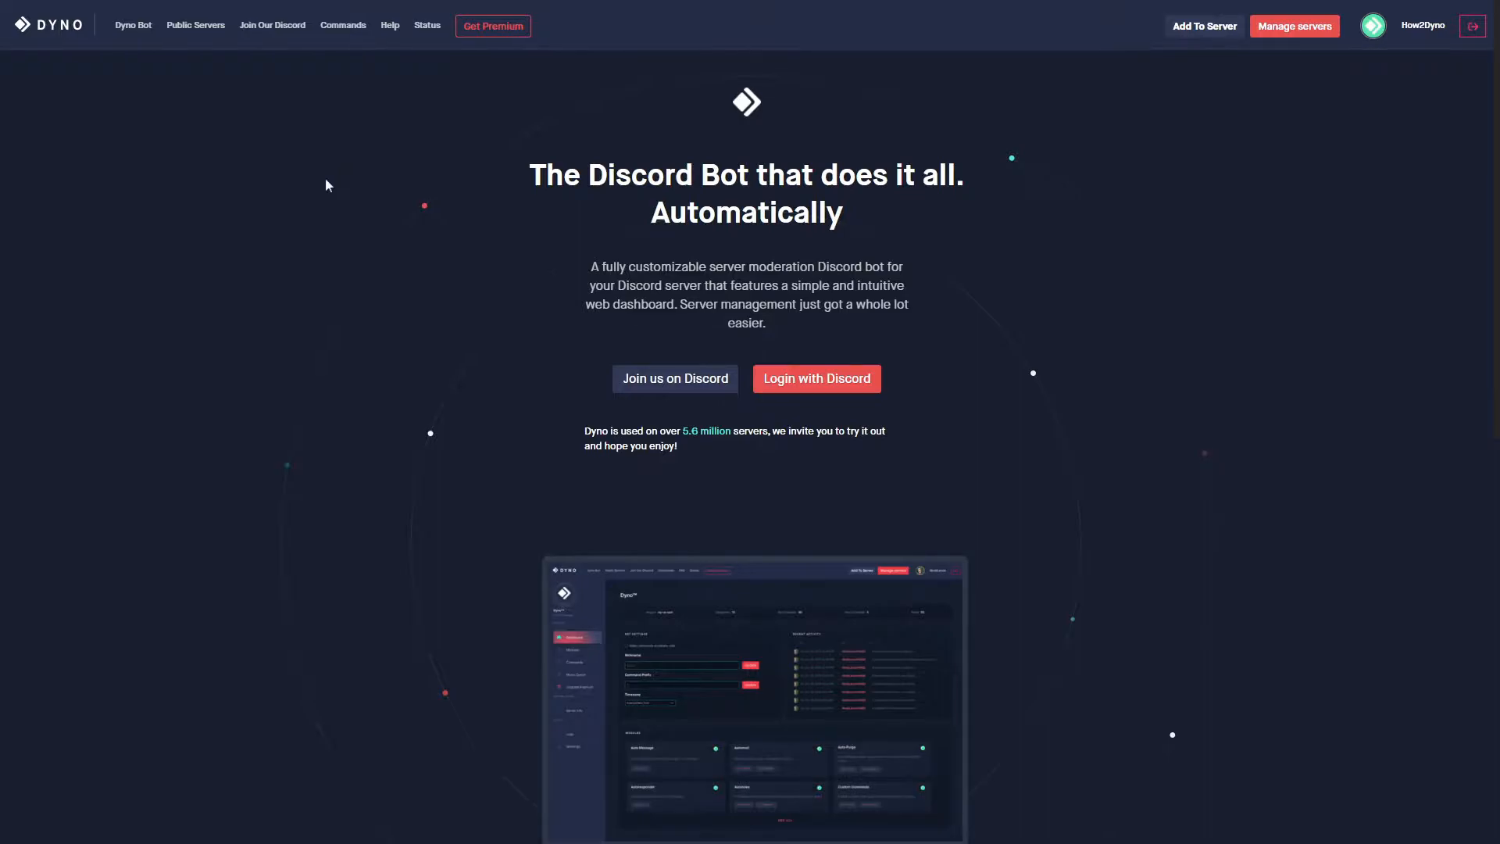
From Manage servers, open the How2Dyno server tile.
click(1294, 26)
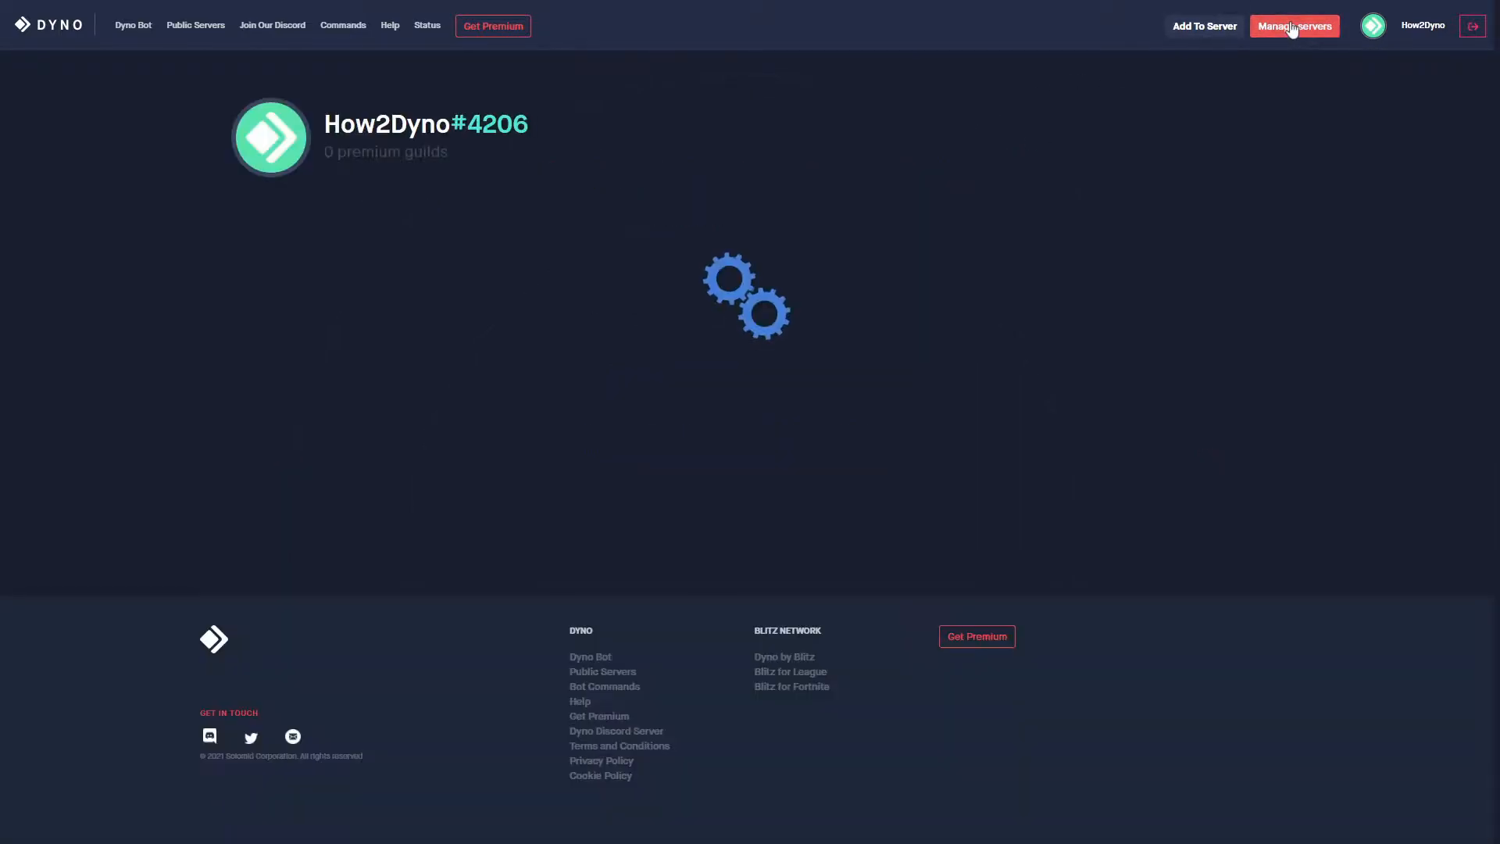
click(1294, 26)
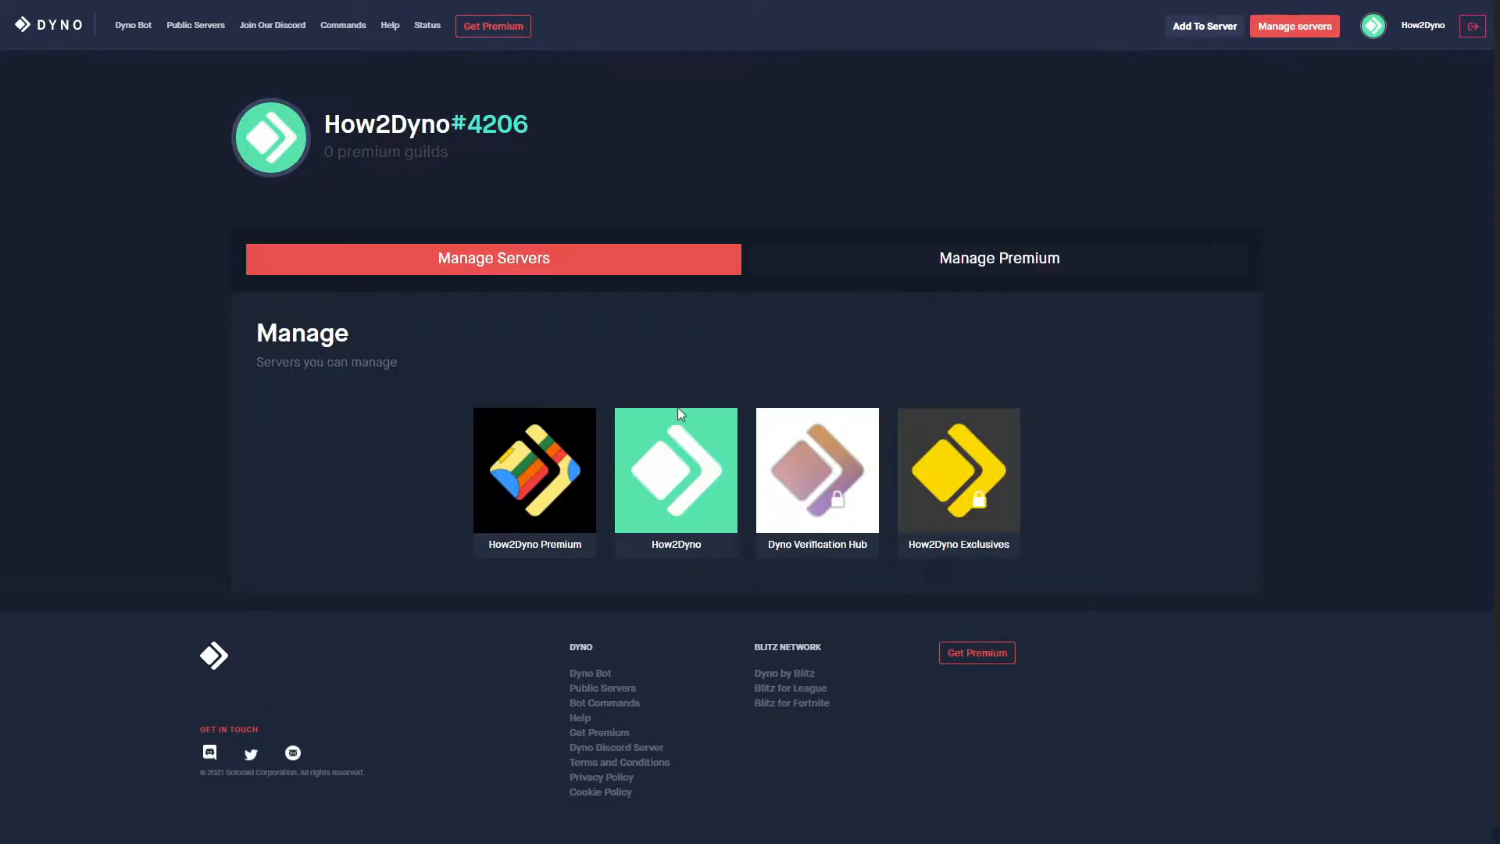
click(675, 471)
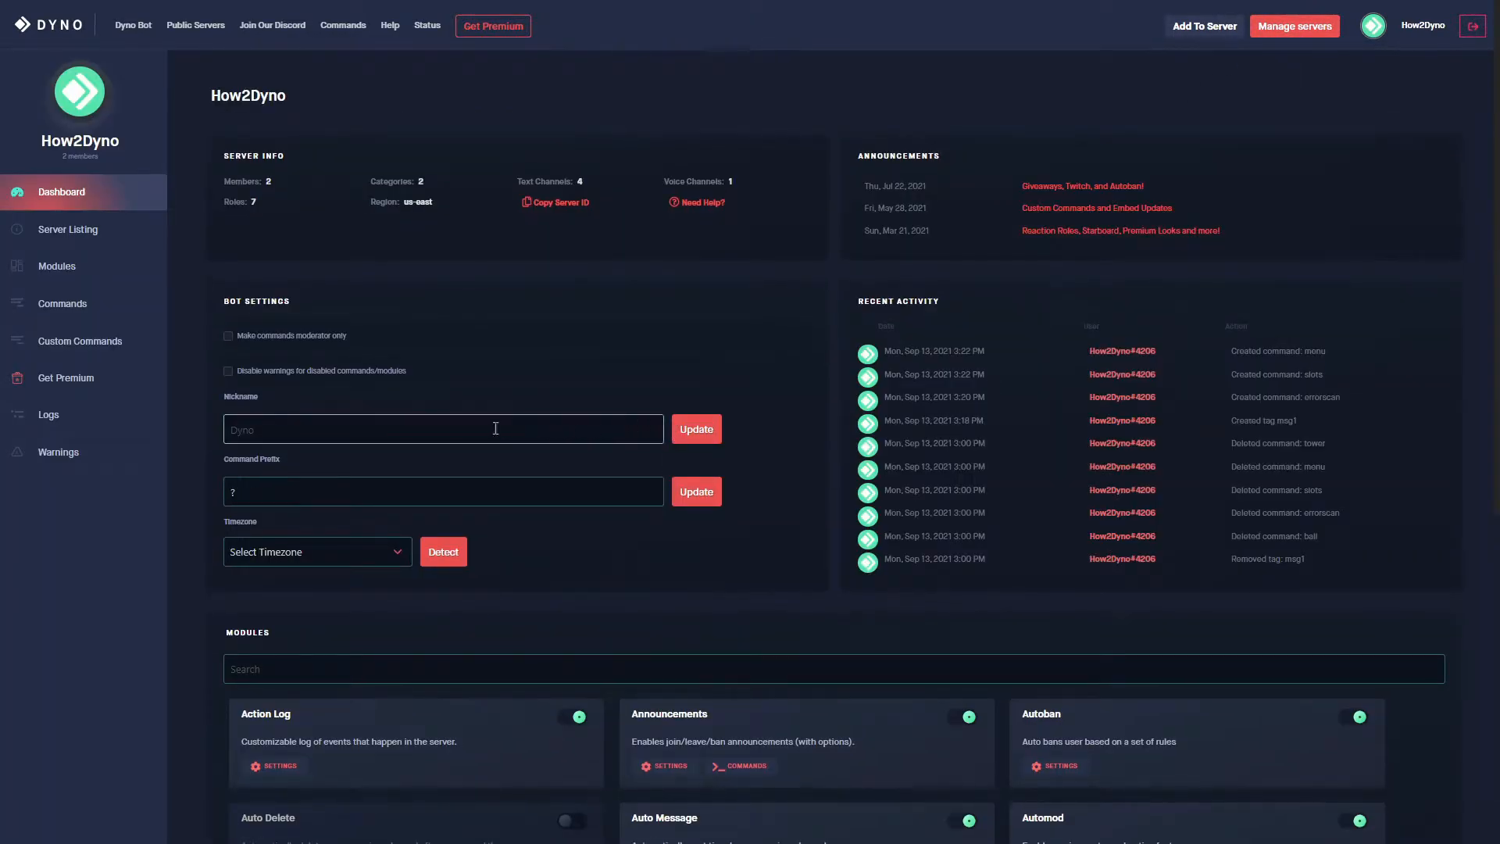
Open How2Dyno's Logs page on the Dashboard Logs tab.
click(46, 414)
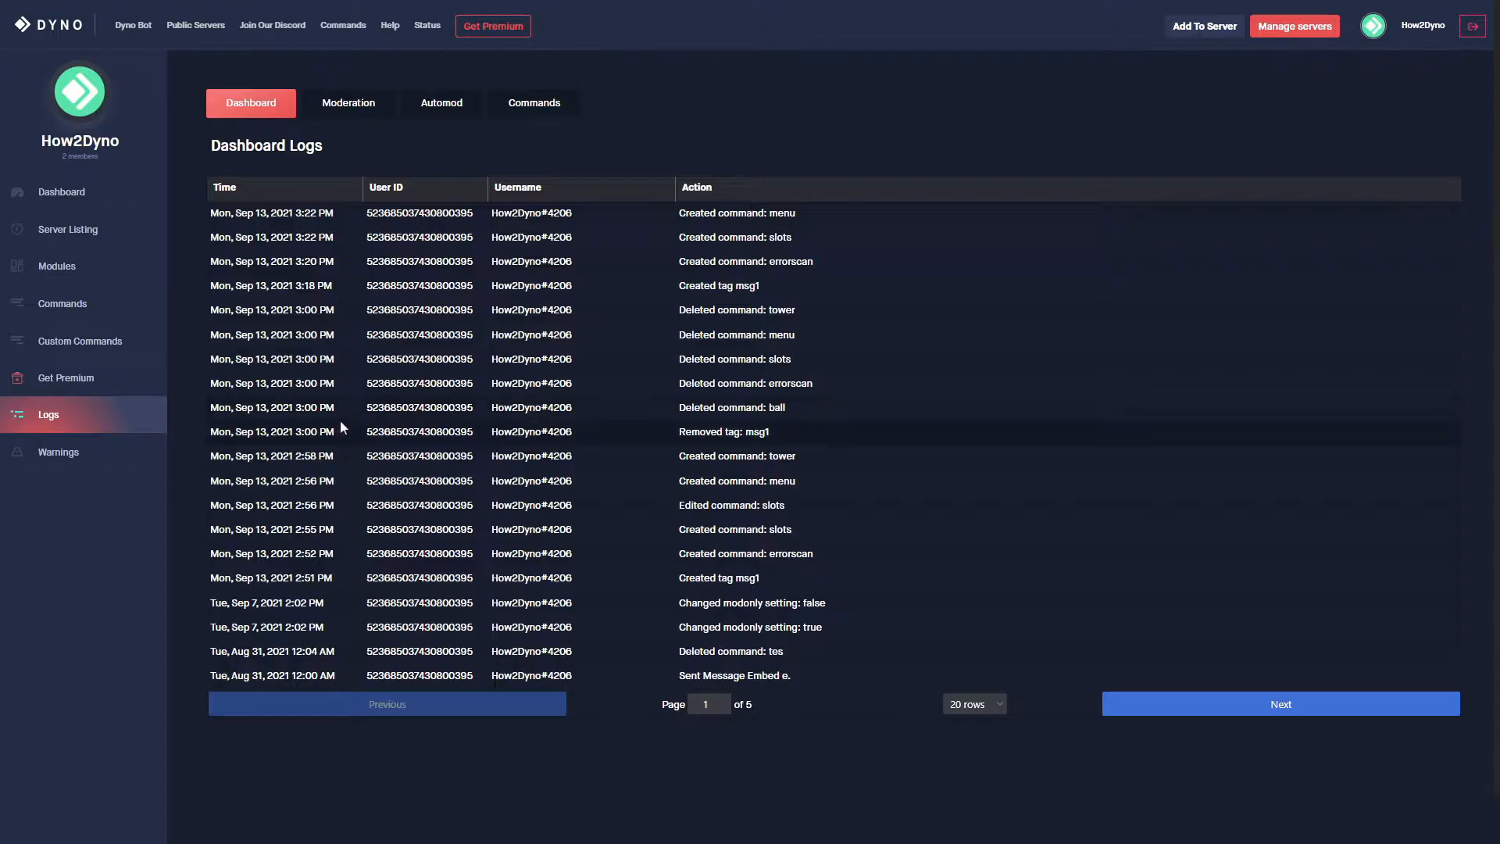
mouse_move(478, 358)
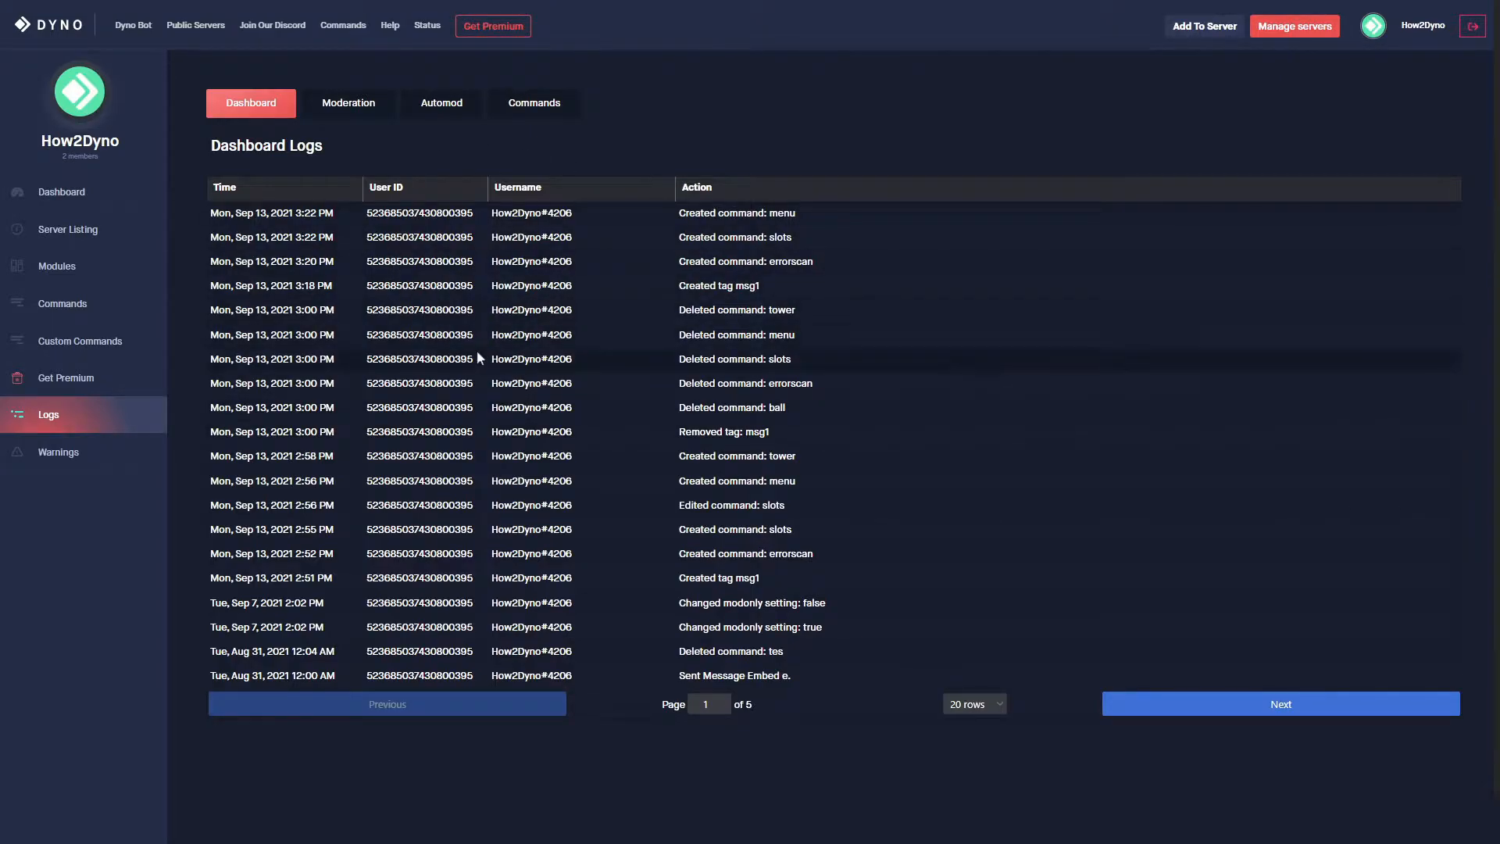
mouse_move(670, 542)
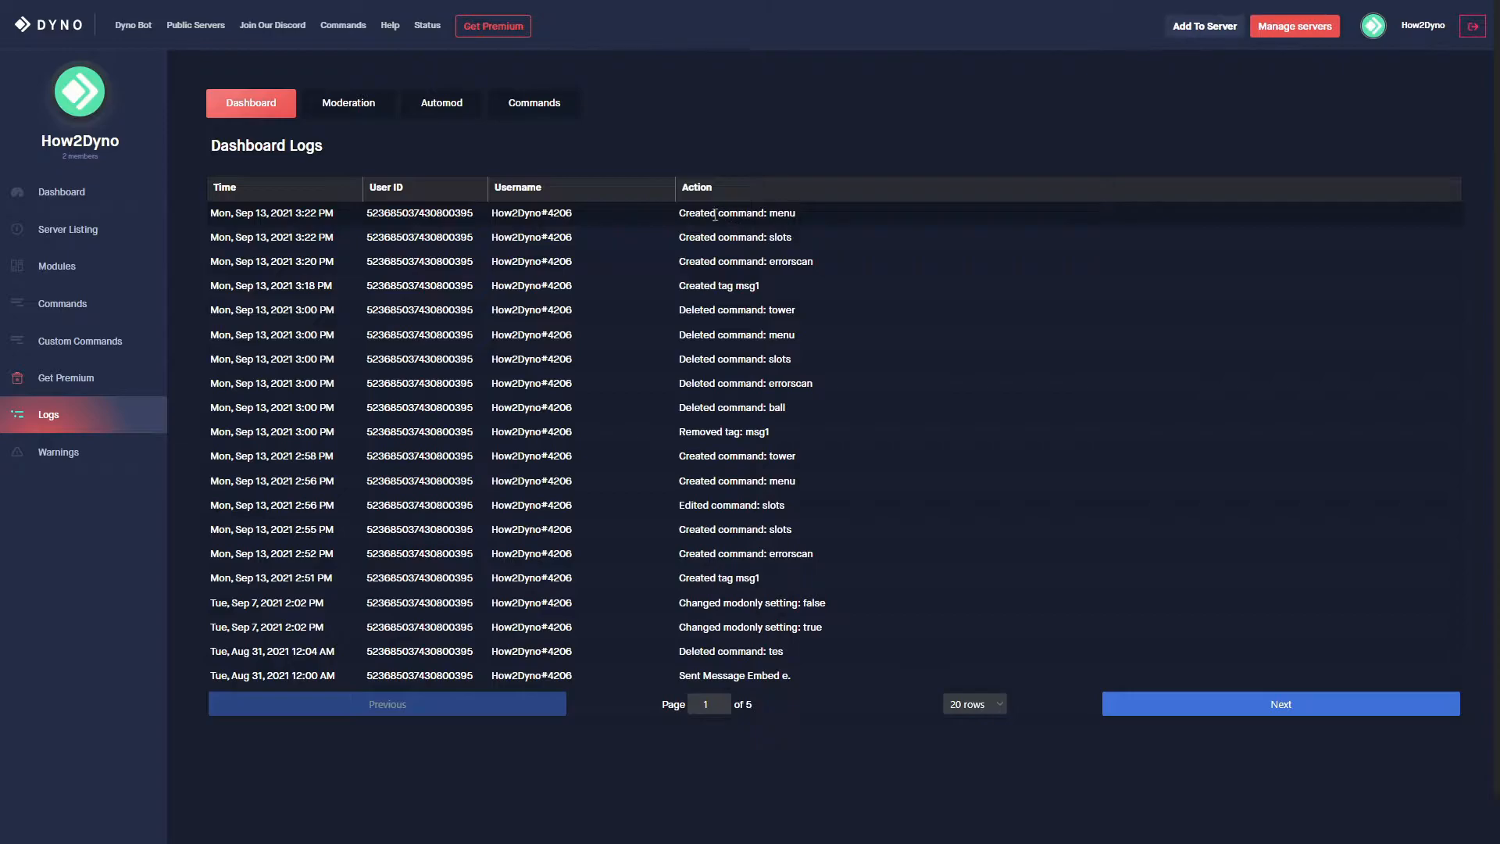
Return to the server overview, then reopen the Logs page.
click(60, 192)
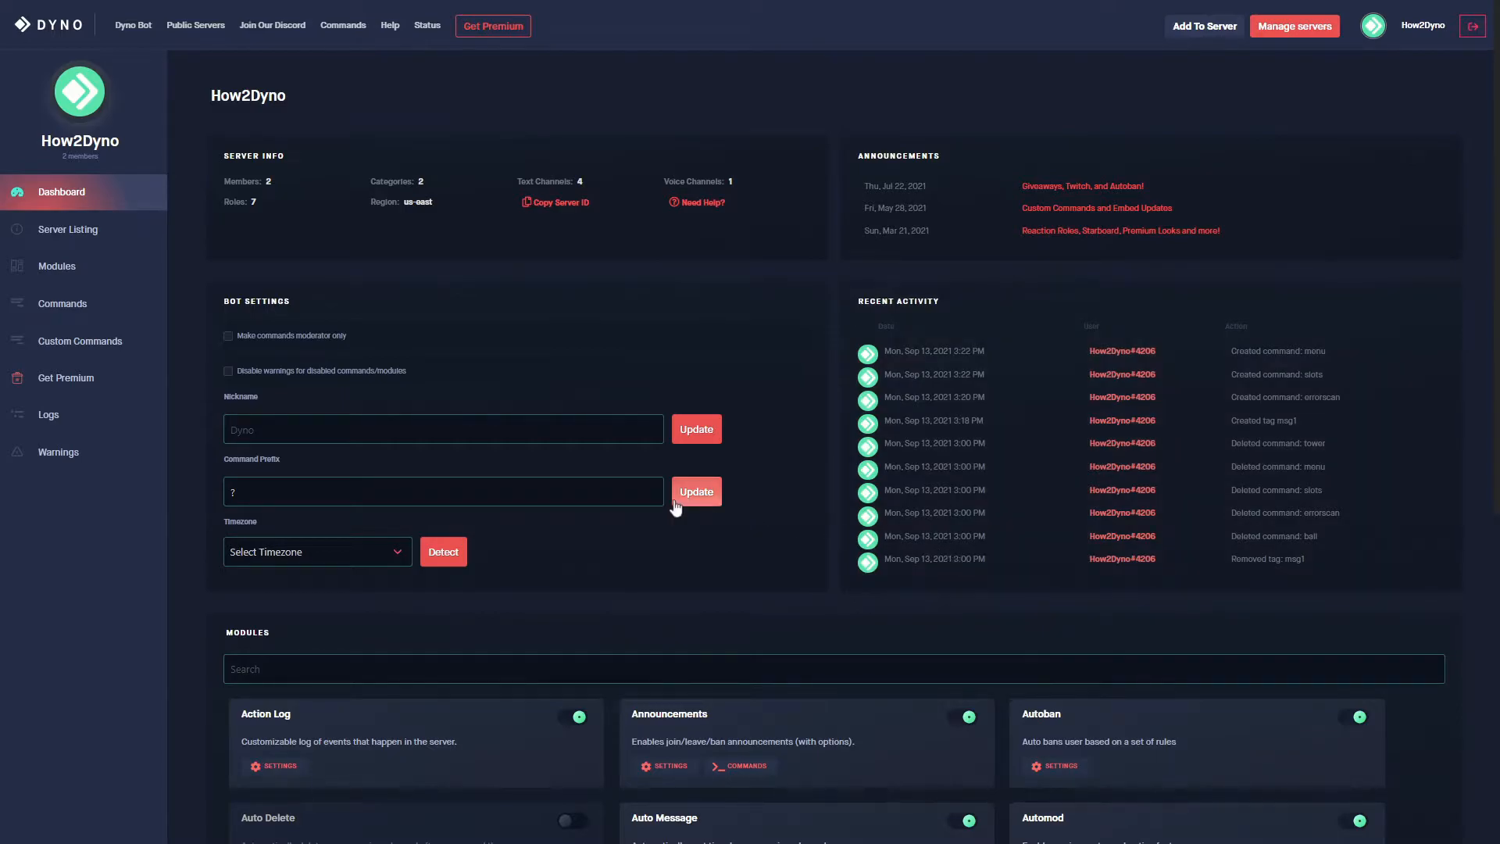
click(47, 414)
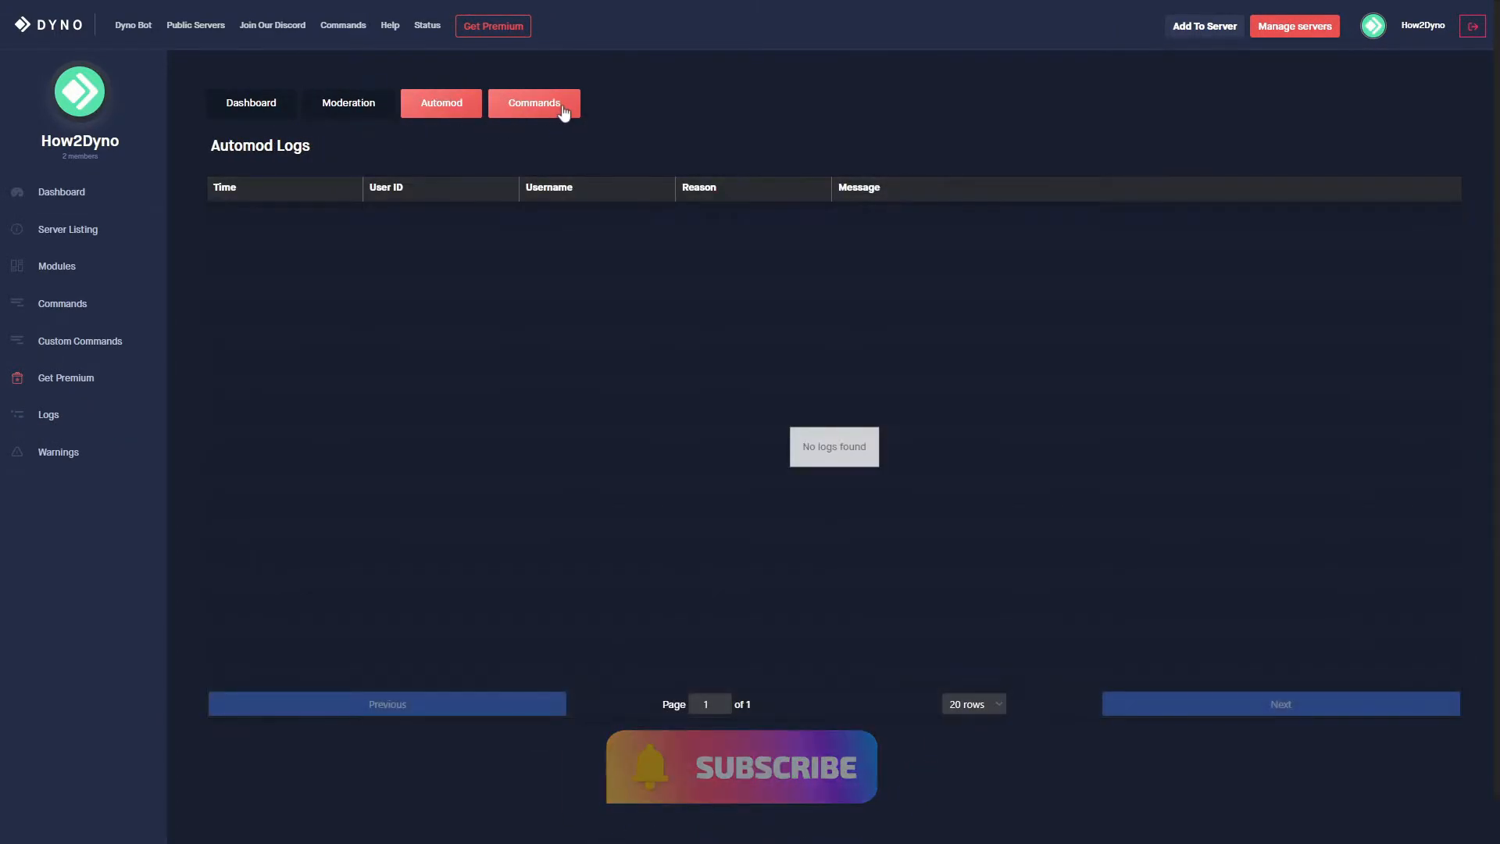
Reload the Automod tab, then switch to the Moderation logs of mutes, warns and role persists.
click(440, 102)
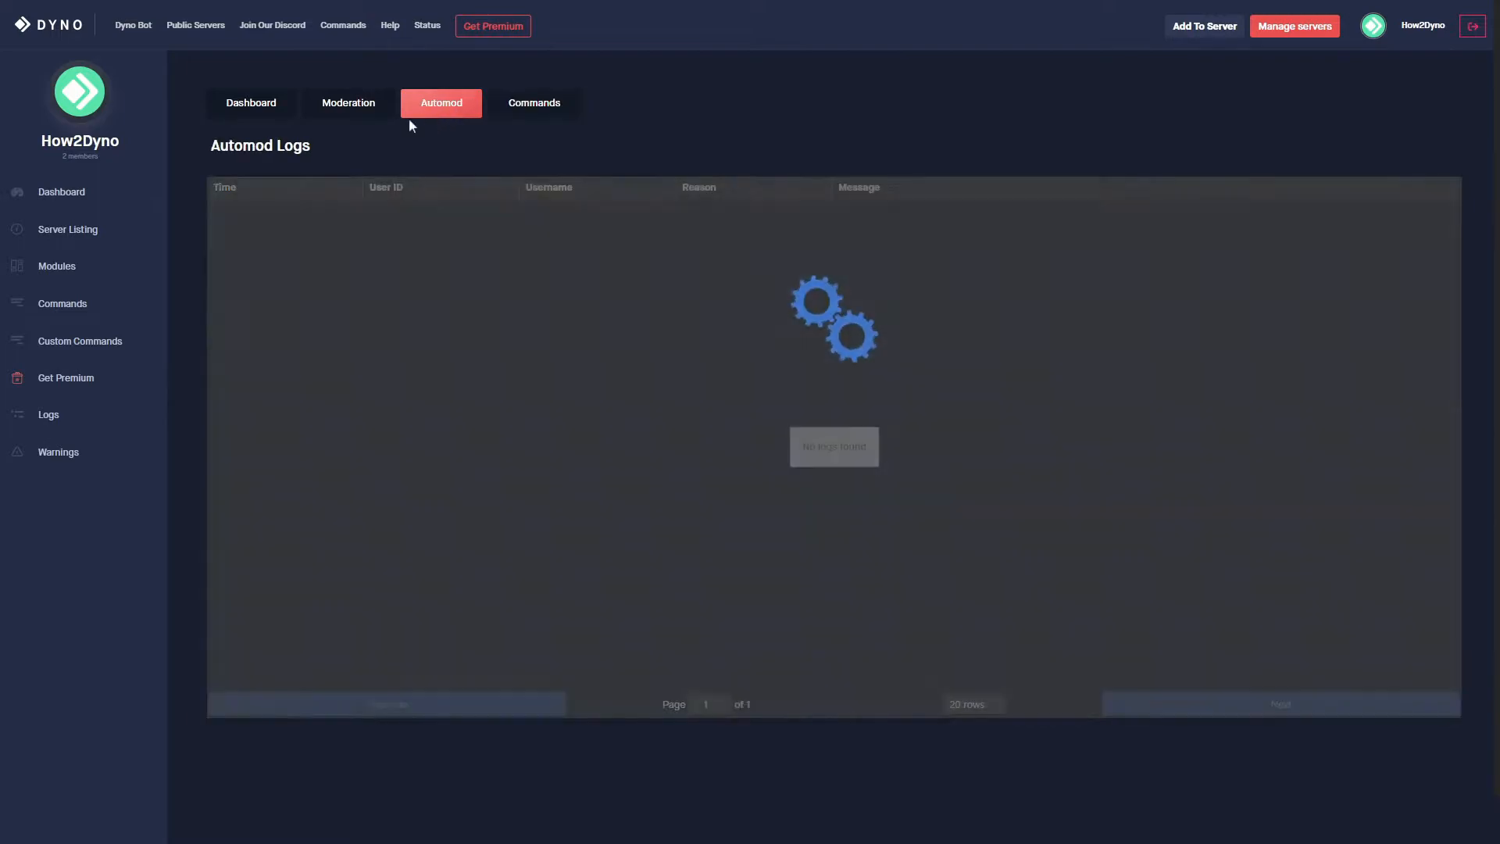
click(349, 102)
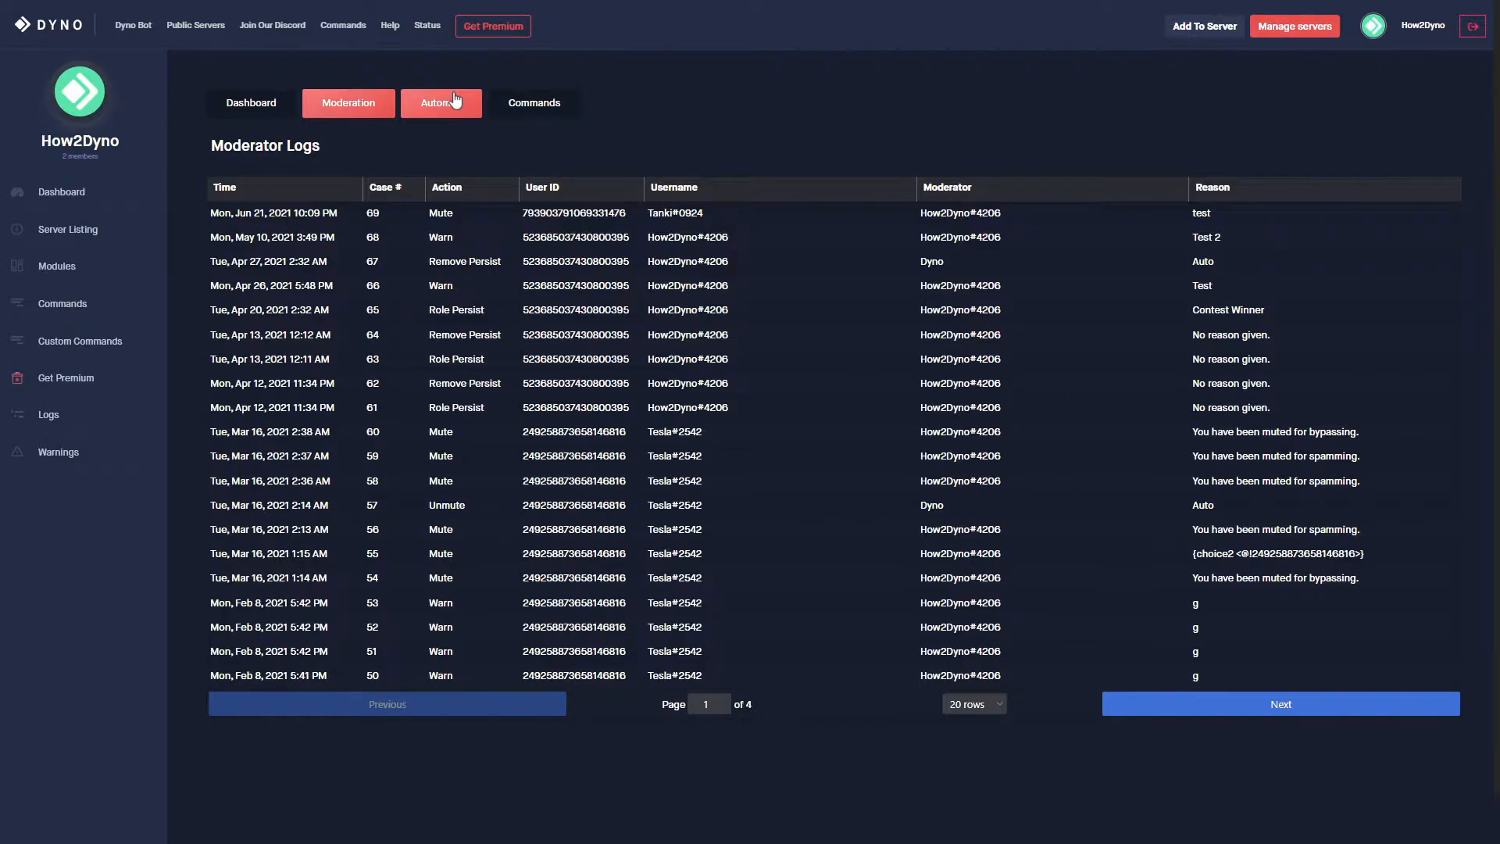
mouse_move(442, 104)
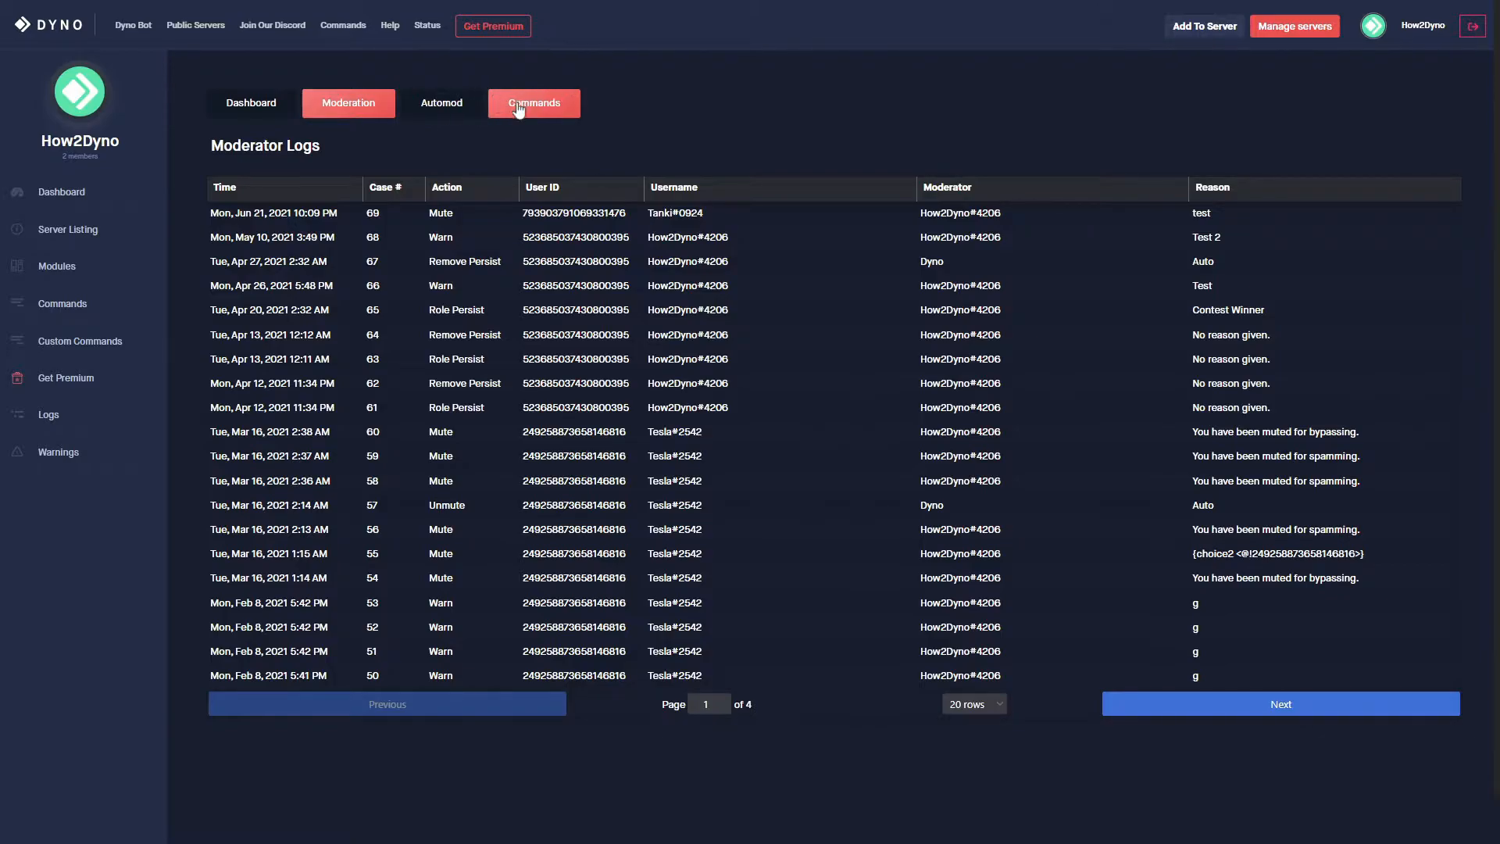
mouse_move(489, 109)
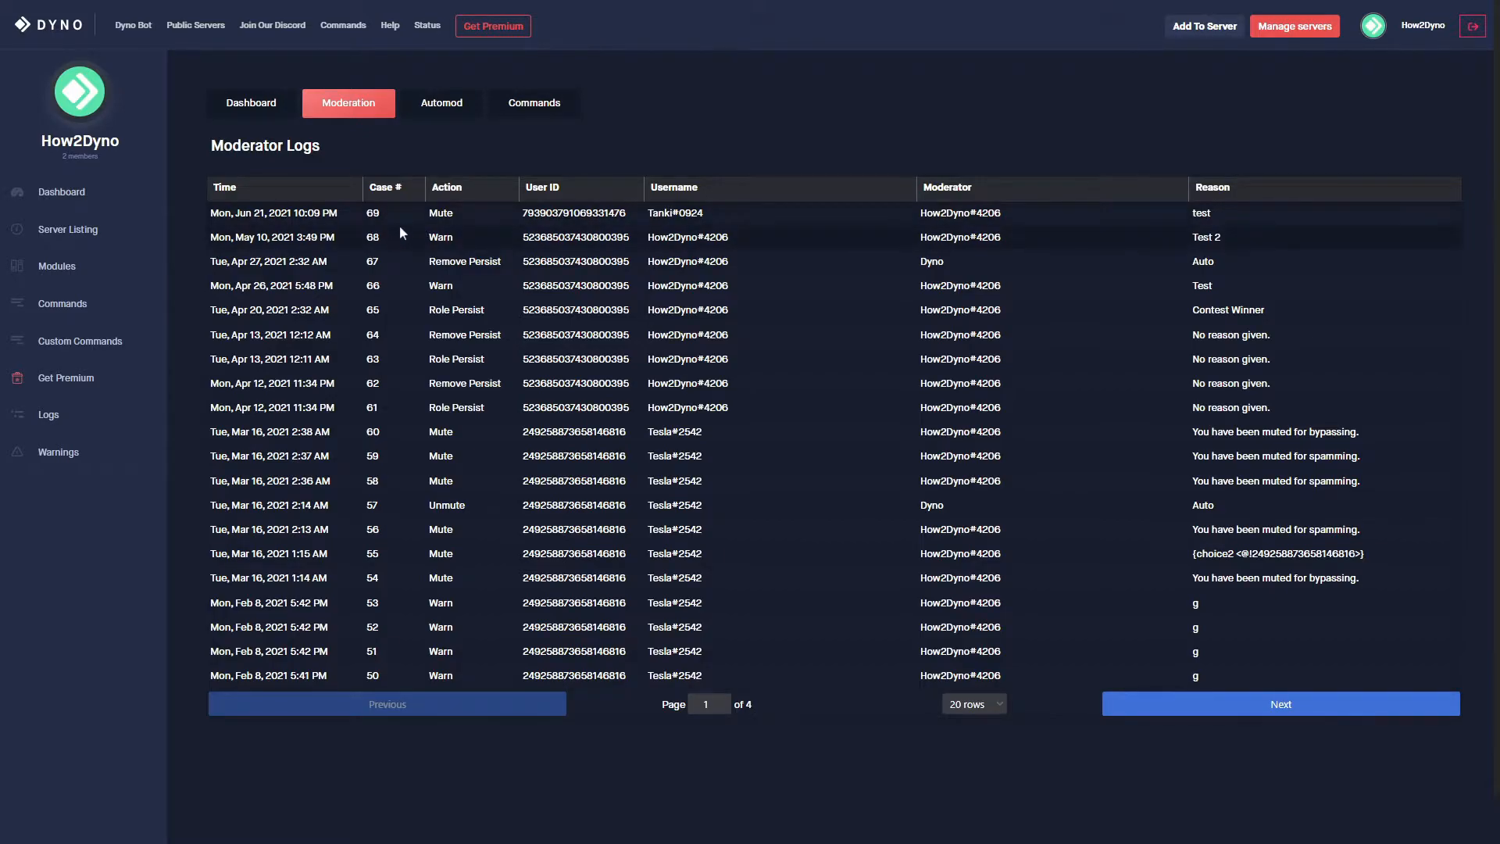
mouse_move(272, 230)
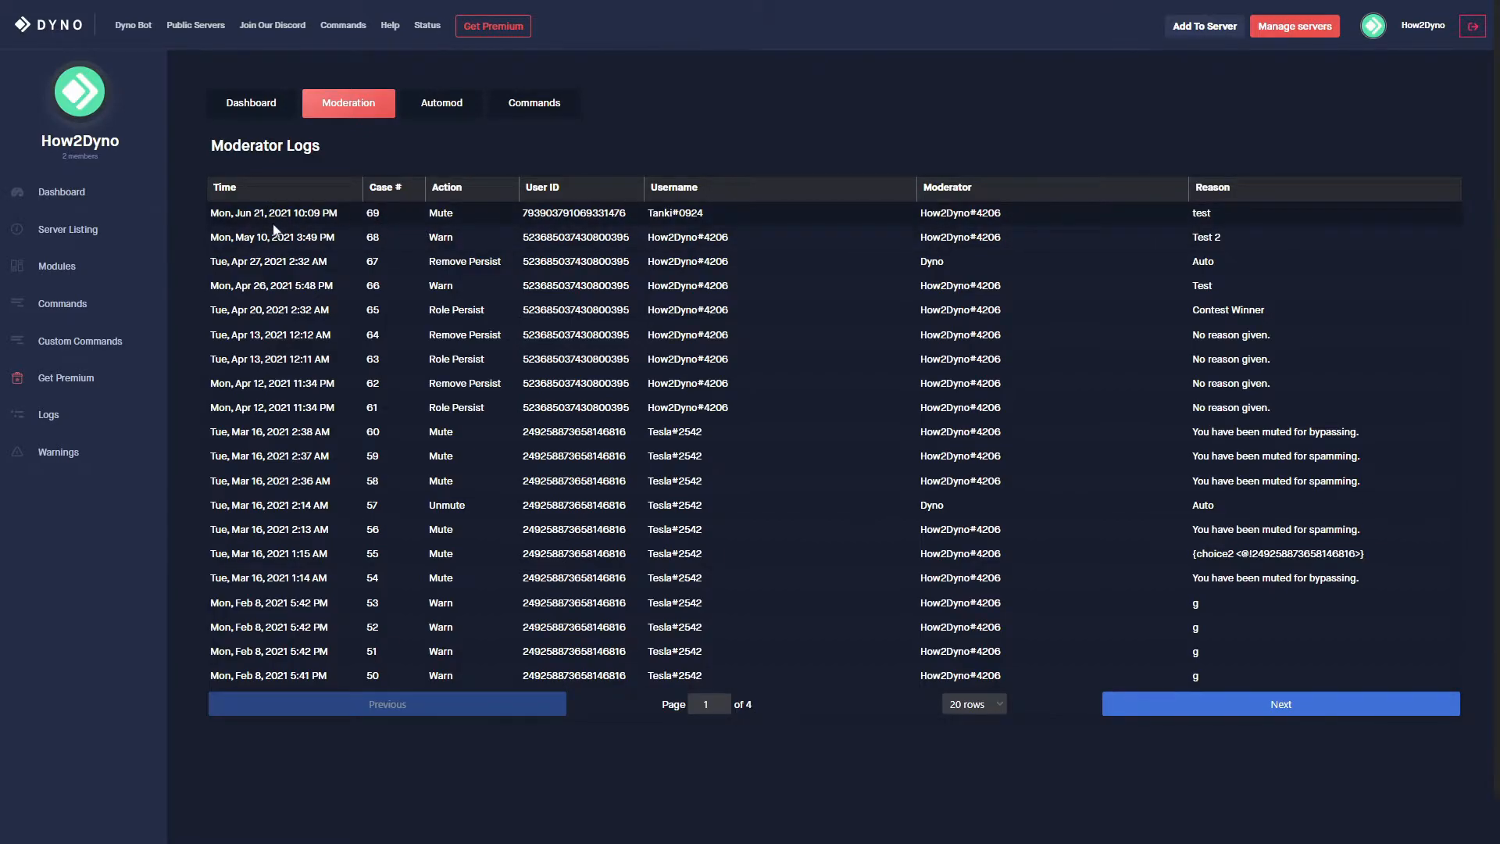
mouse_move(373, 248)
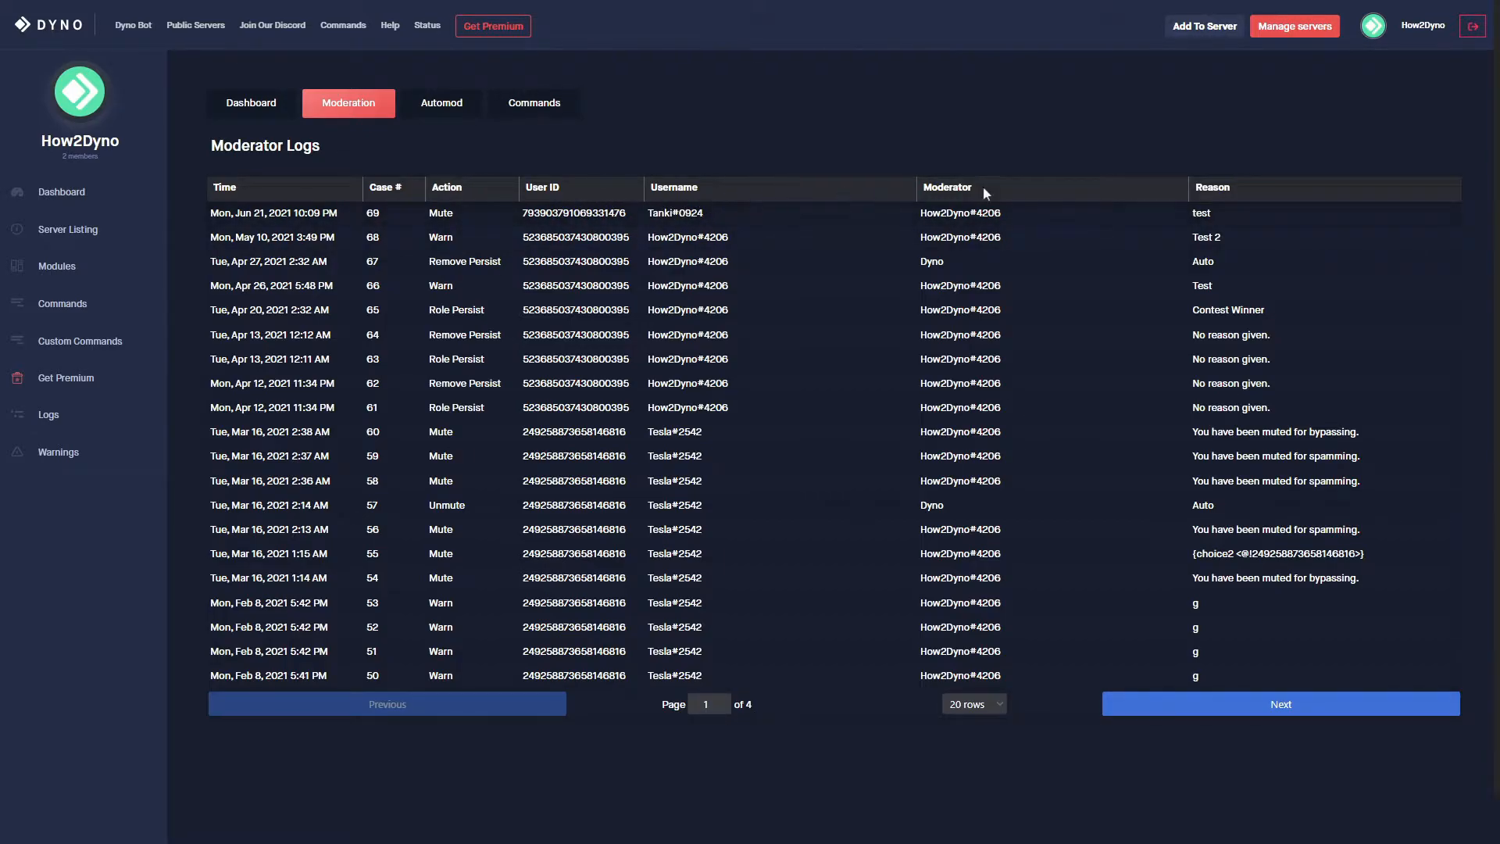
mouse_move(1151, 214)
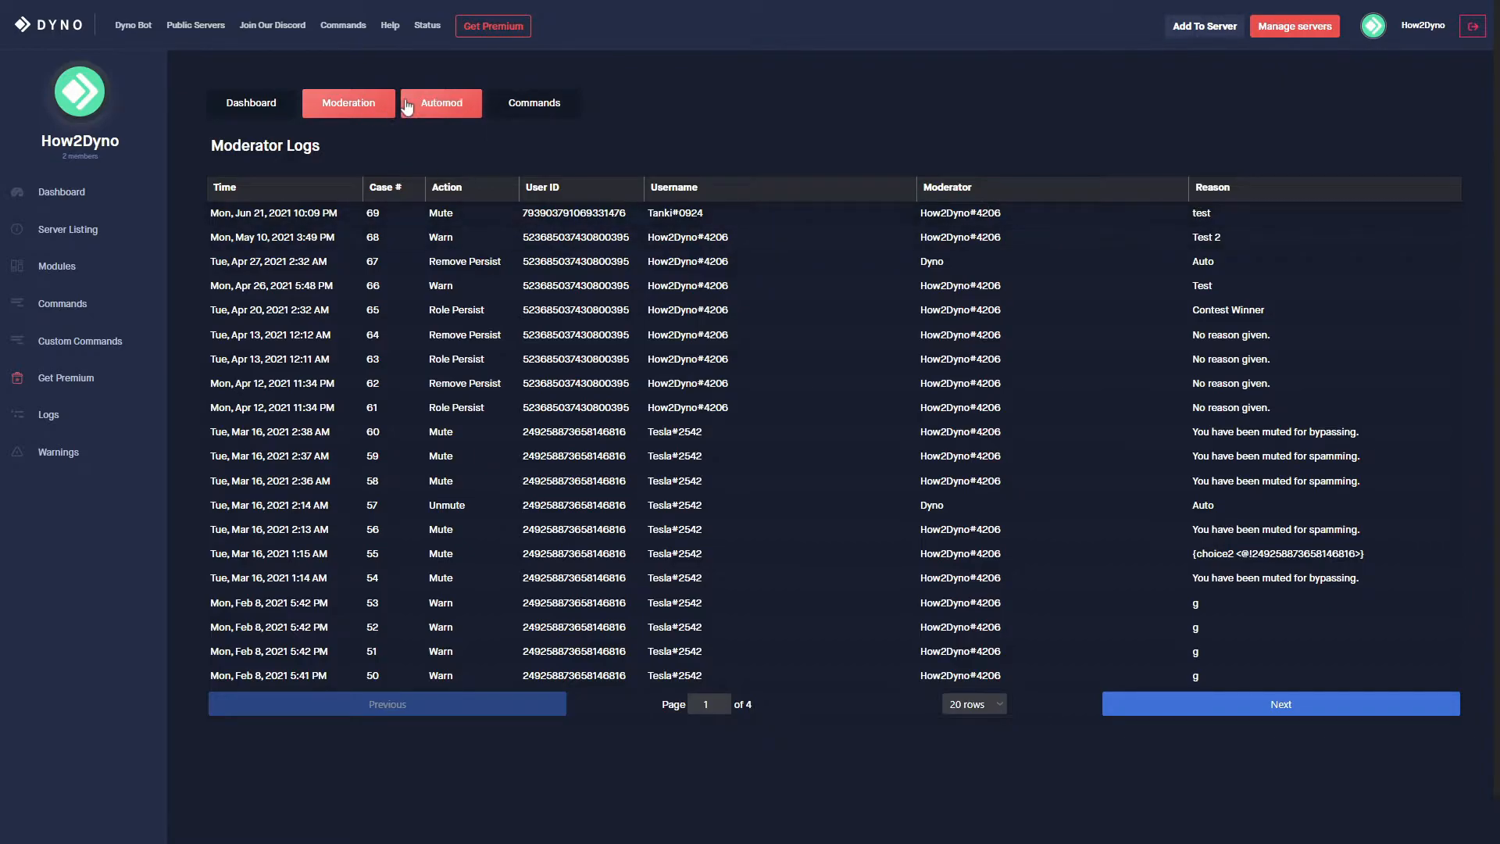
Switch to the Automod logs tab, which reports no logs found.
click(440, 103)
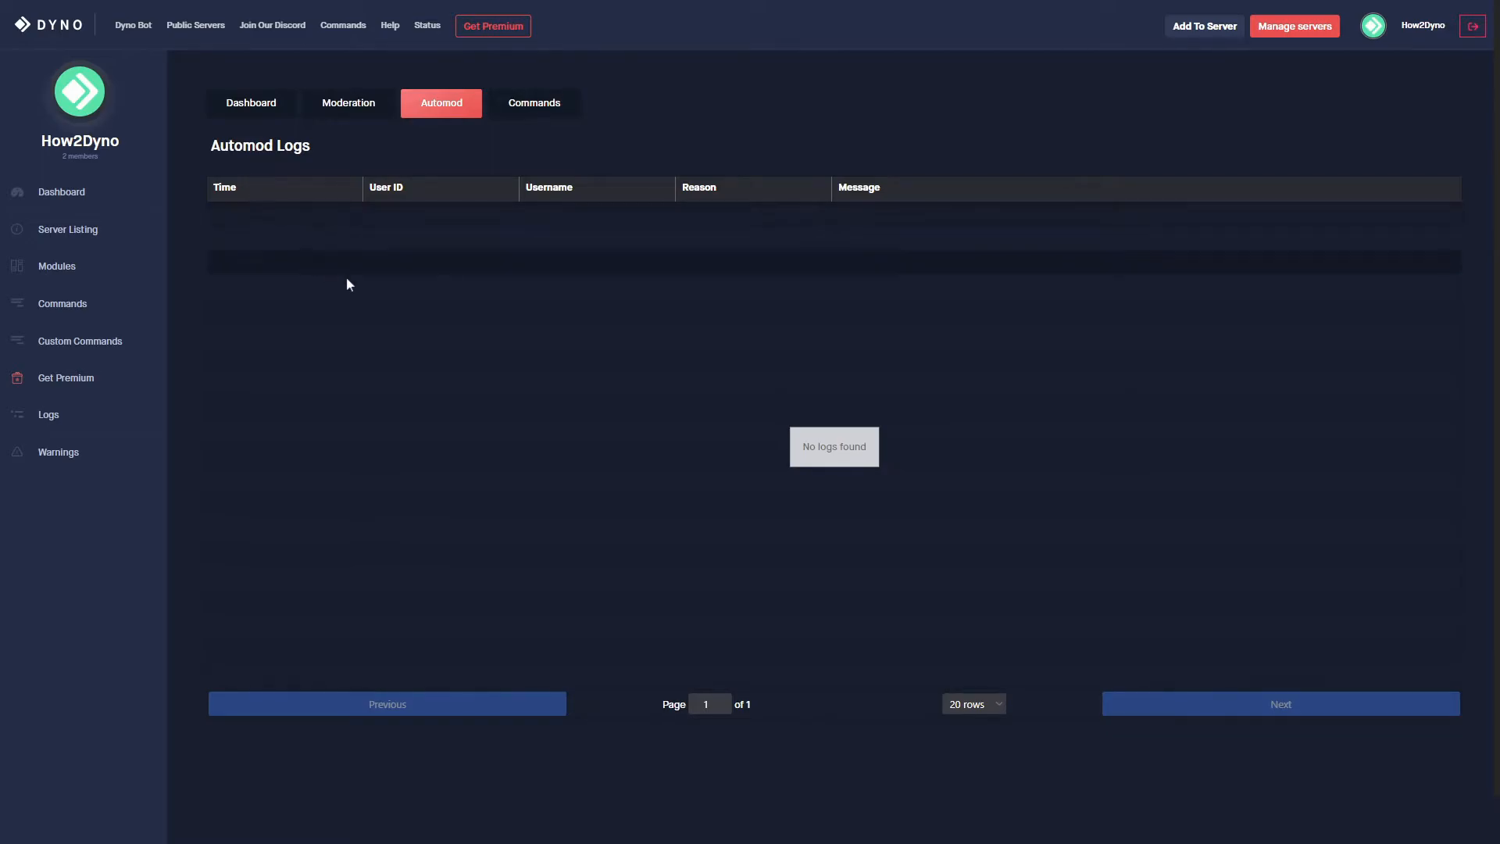
mouse_move(544, 211)
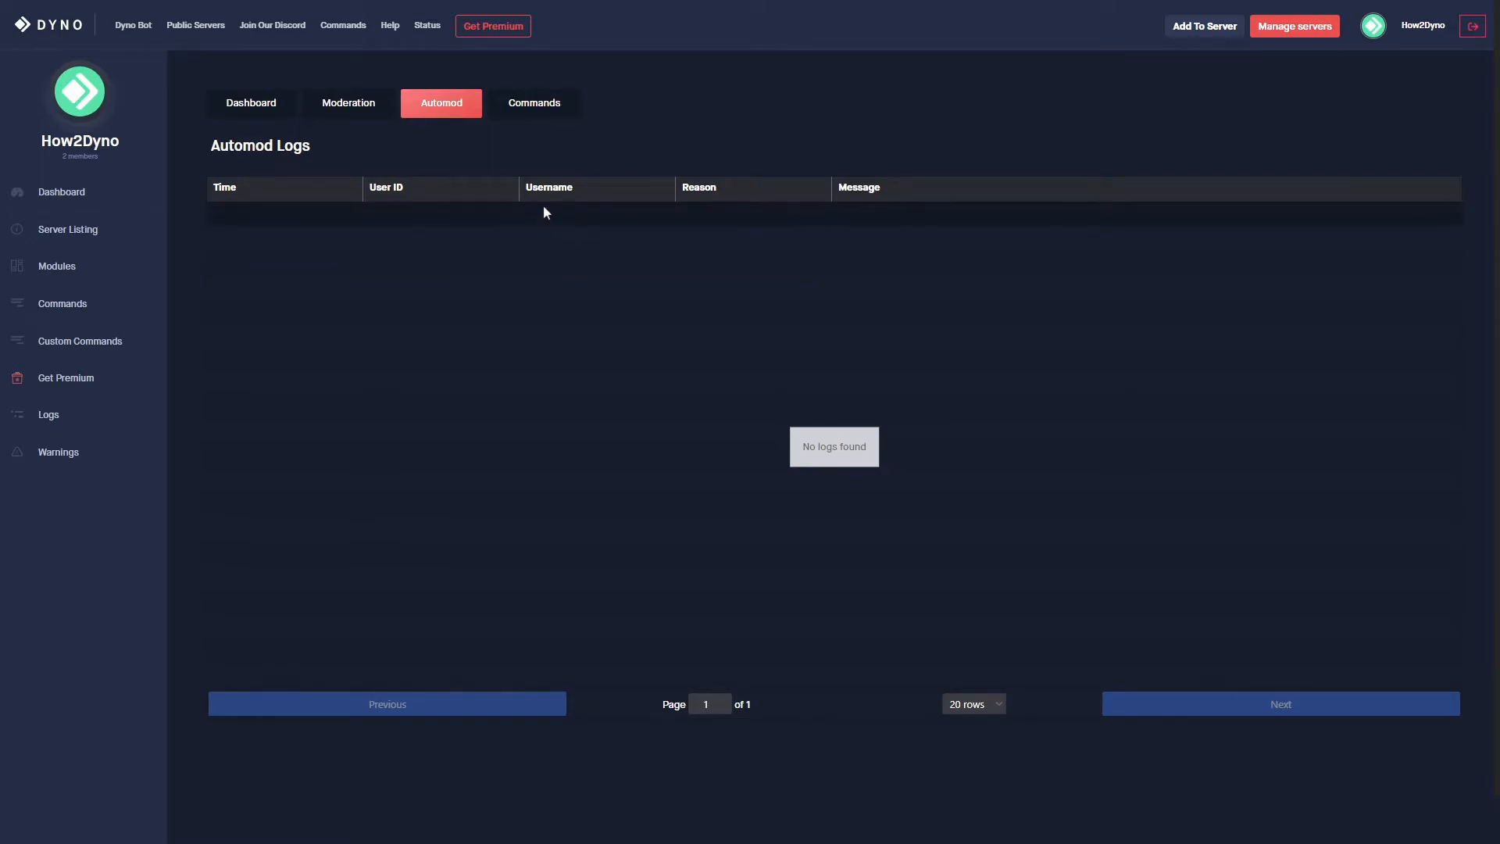
mouse_move(708, 192)
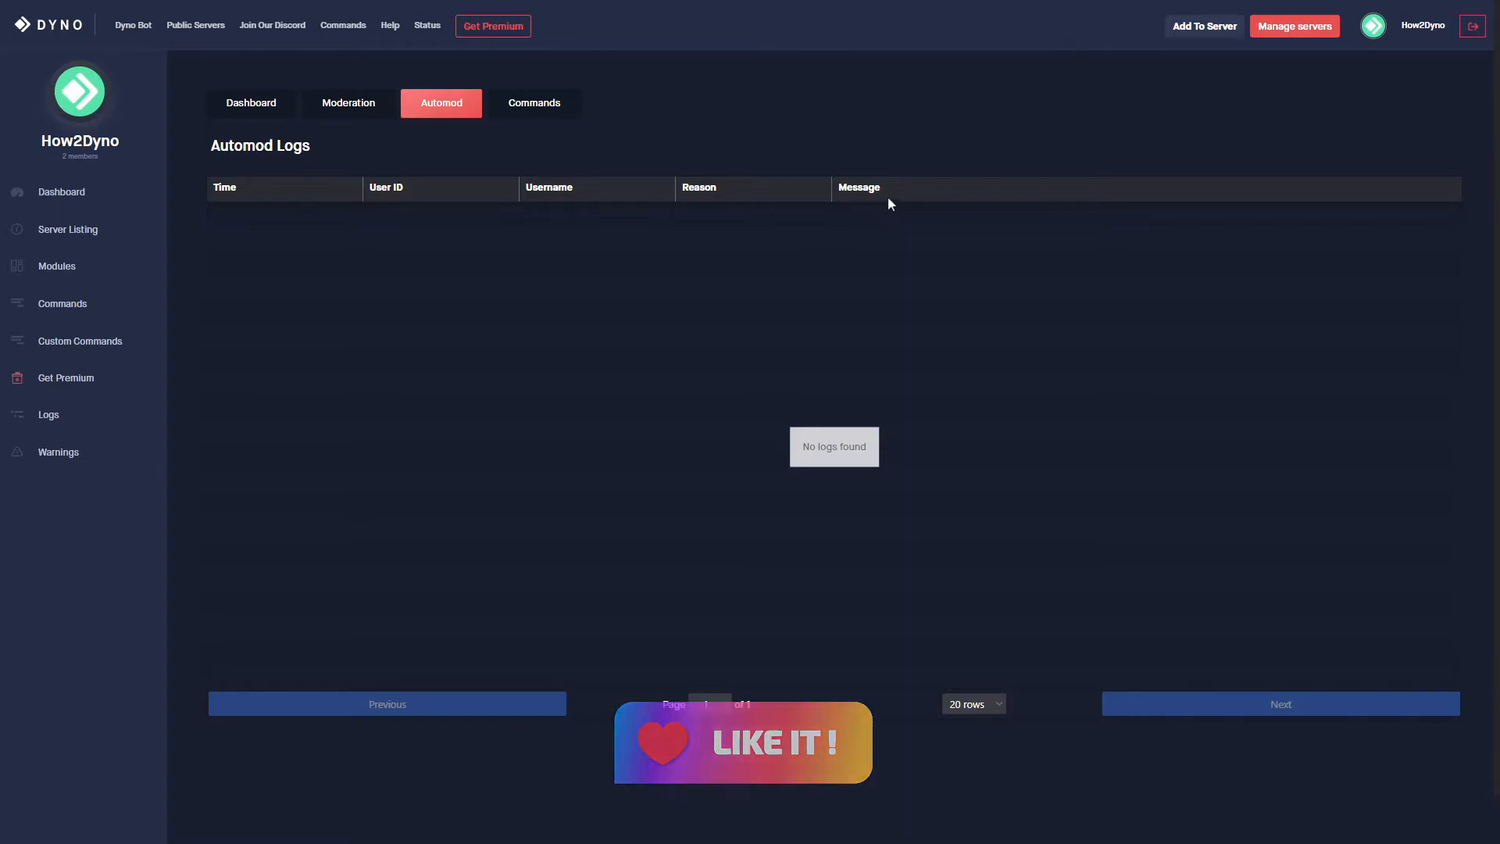
Check the empty Commands logs tab, then return to the dashboard logs.
click(532, 102)
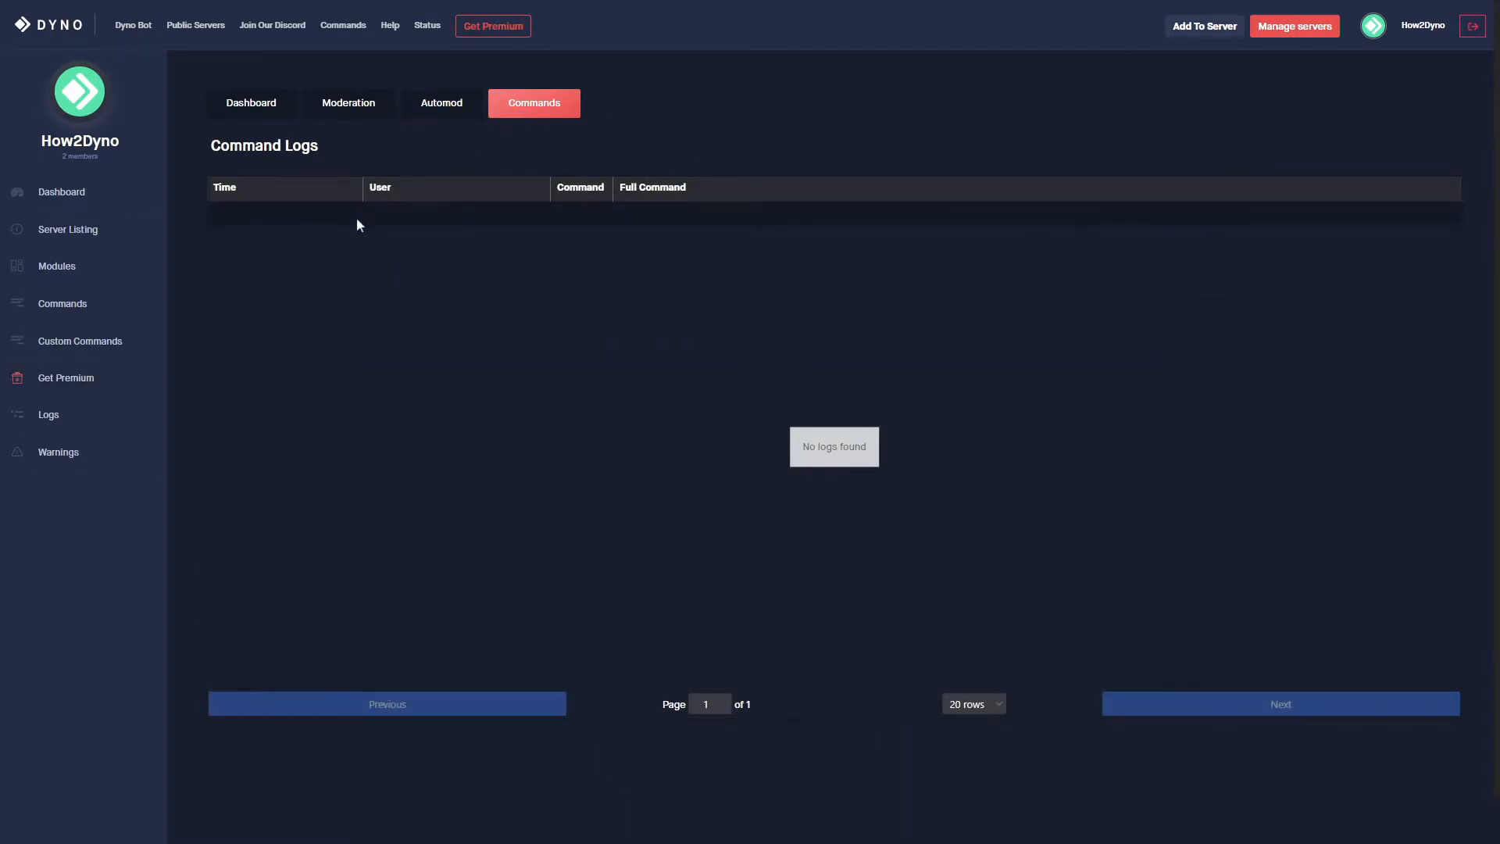
mouse_move(324, 203)
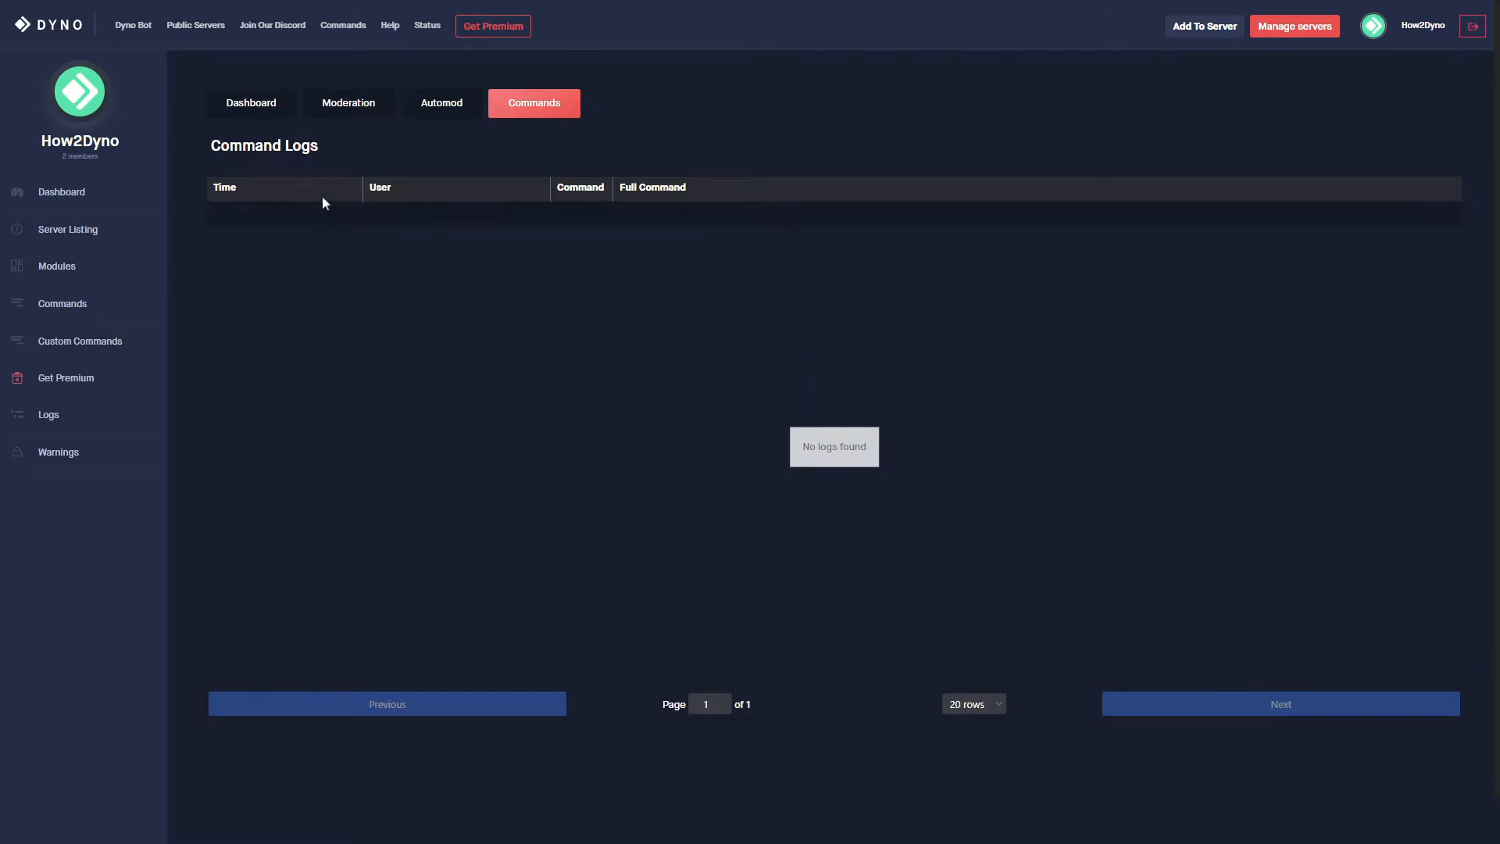
mouse_move(413, 182)
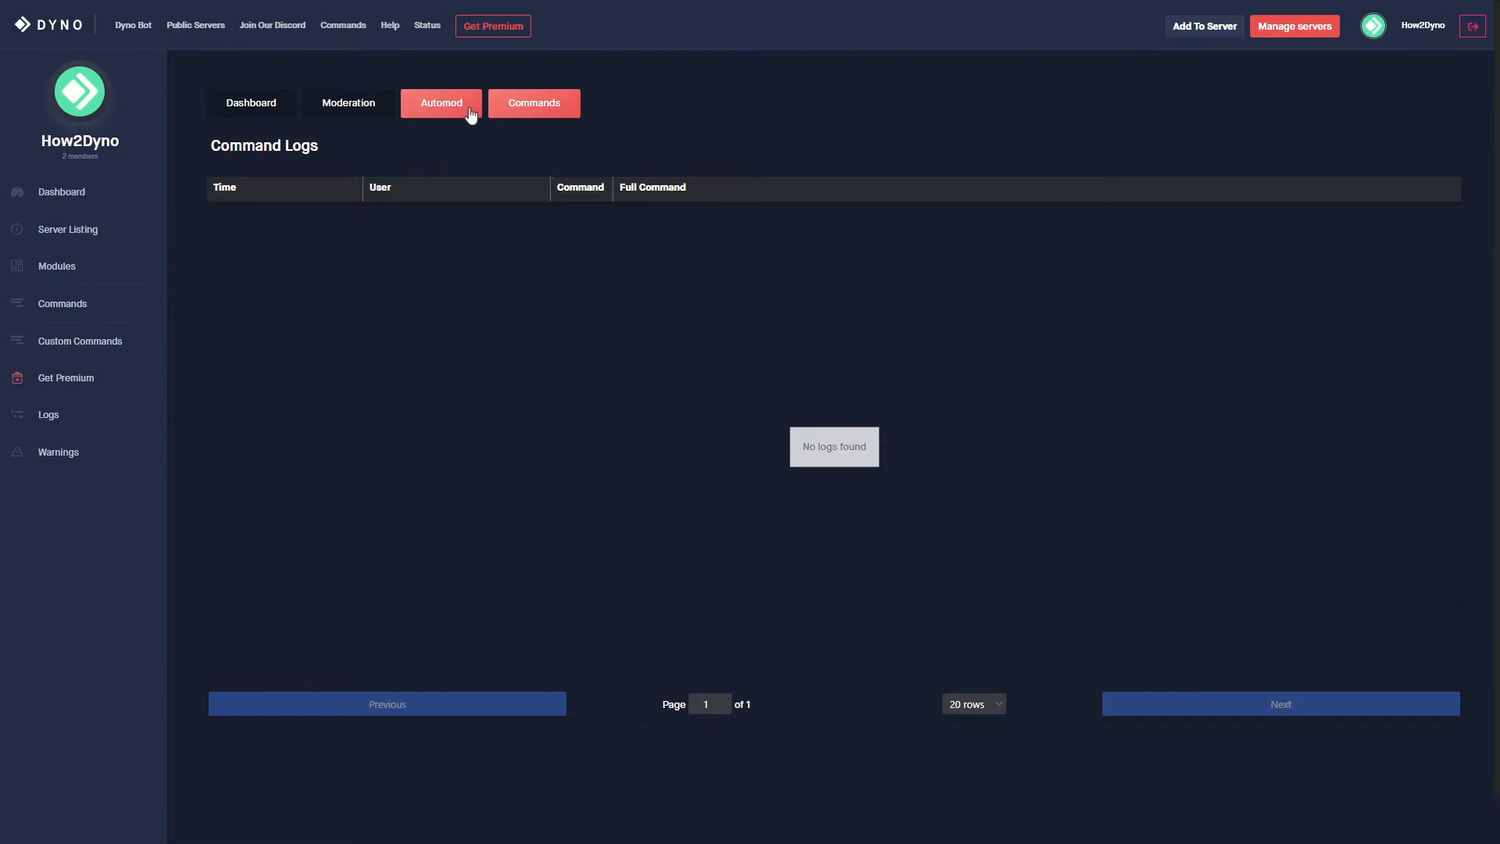
click(533, 102)
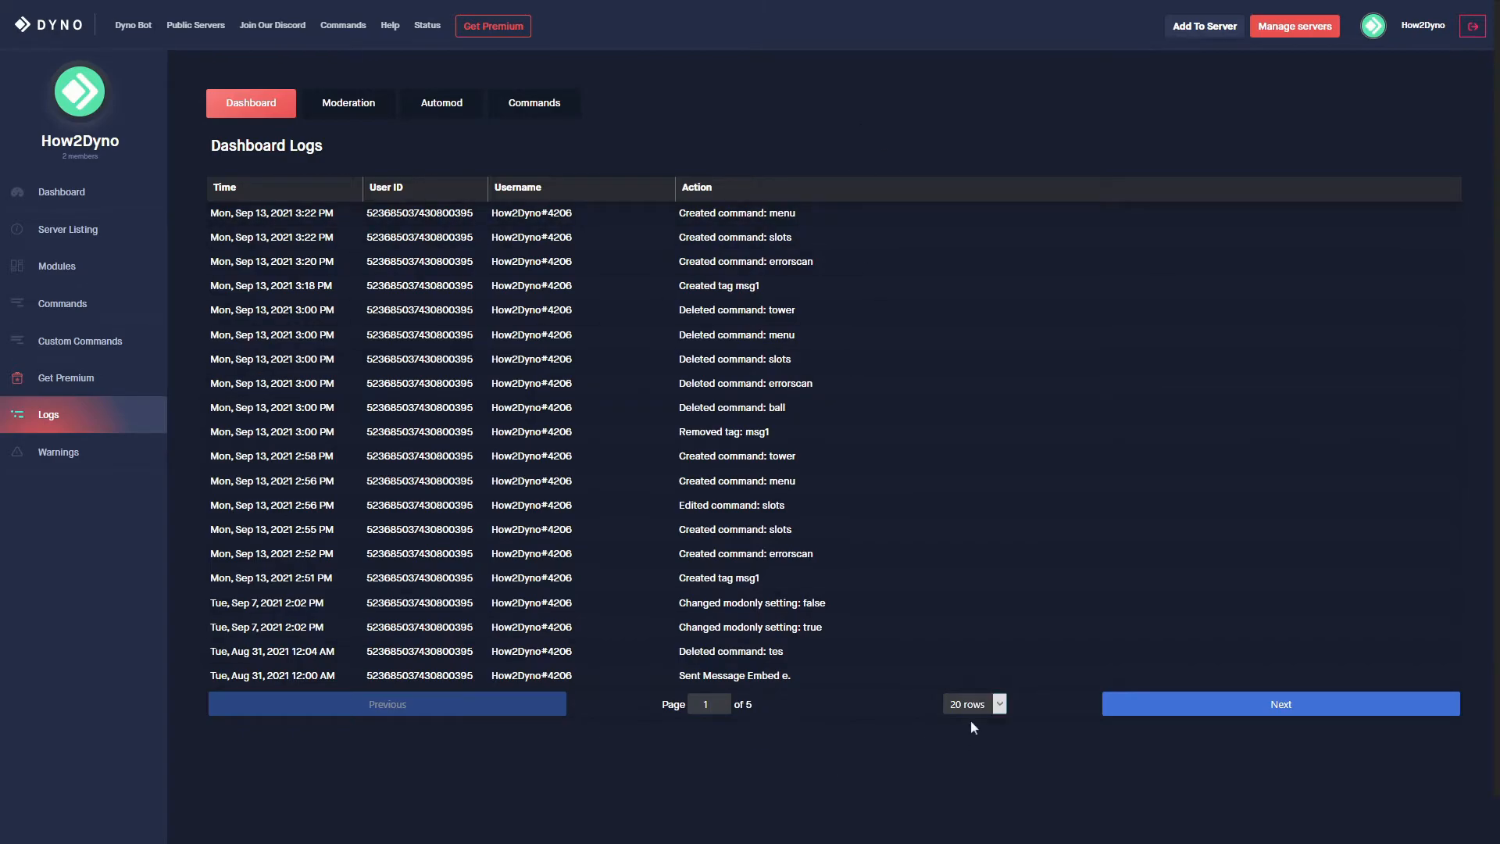
Scroll through the 100-row dashboard log list back to July entries.
scroll(down, 3)
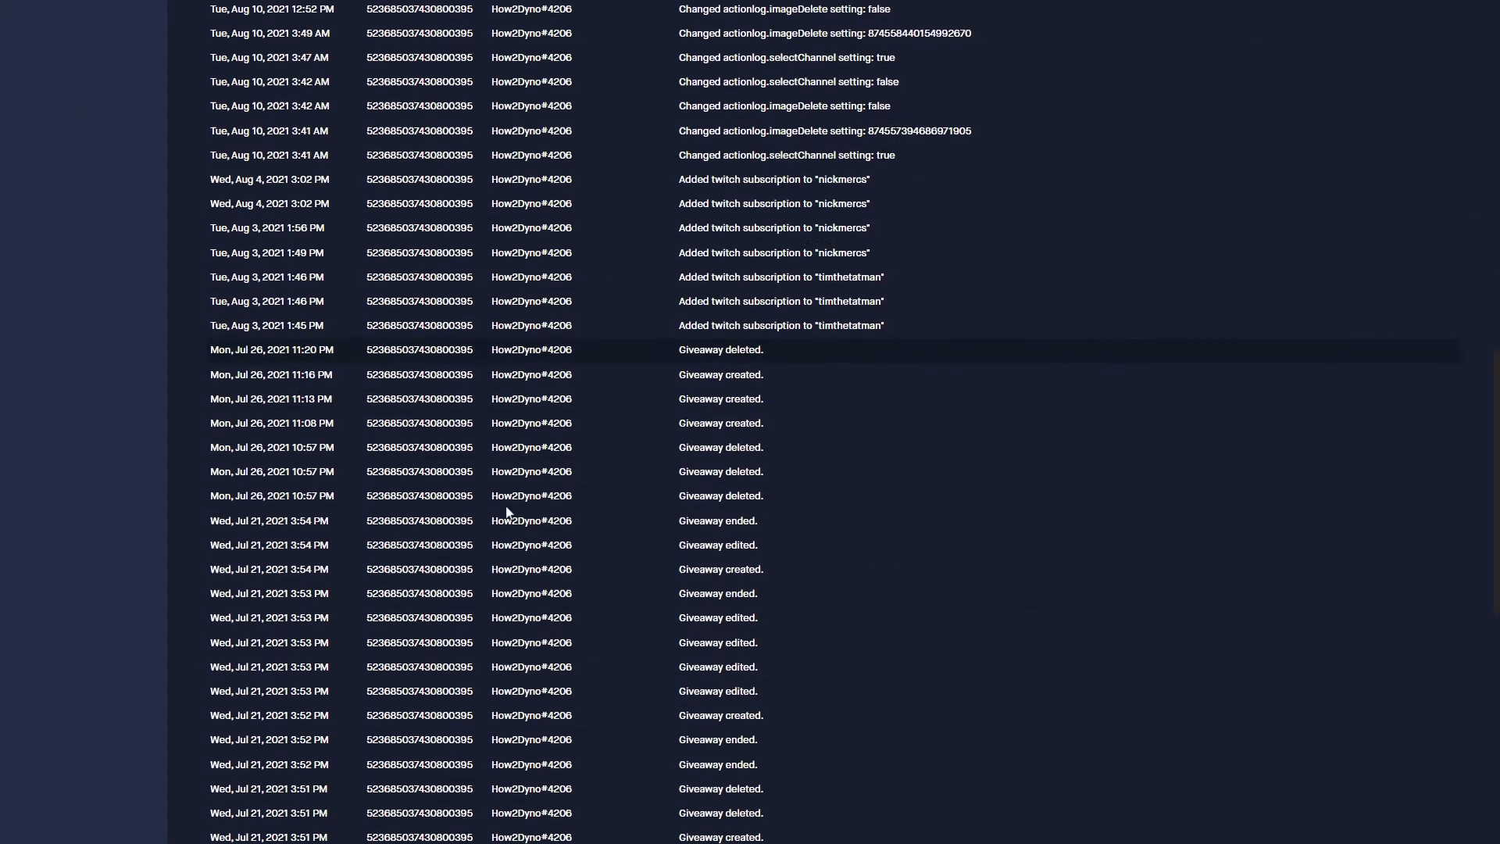
scroll(down, 3)
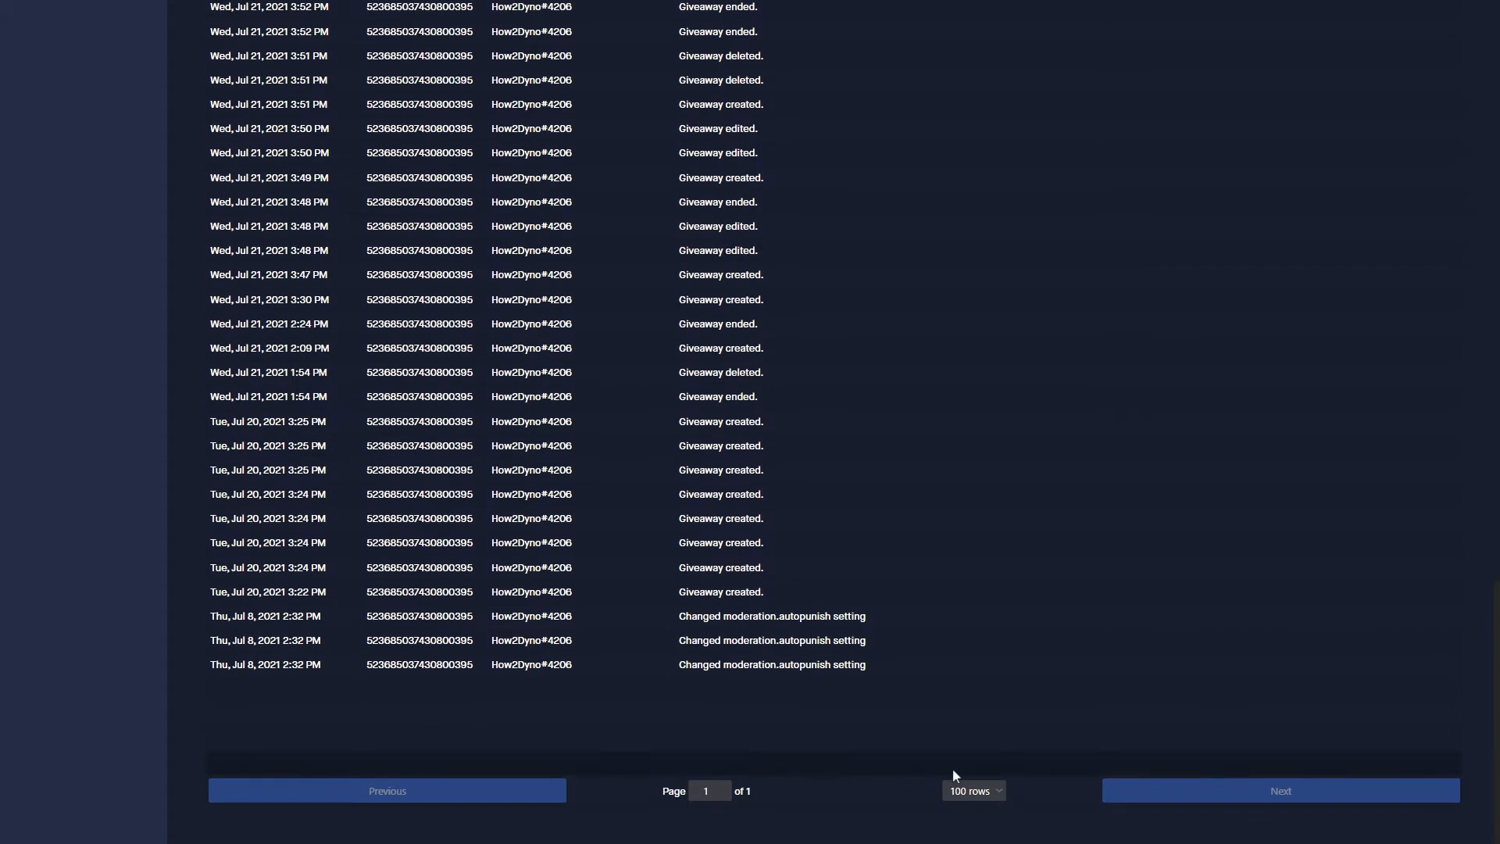
mouse_move(381, 767)
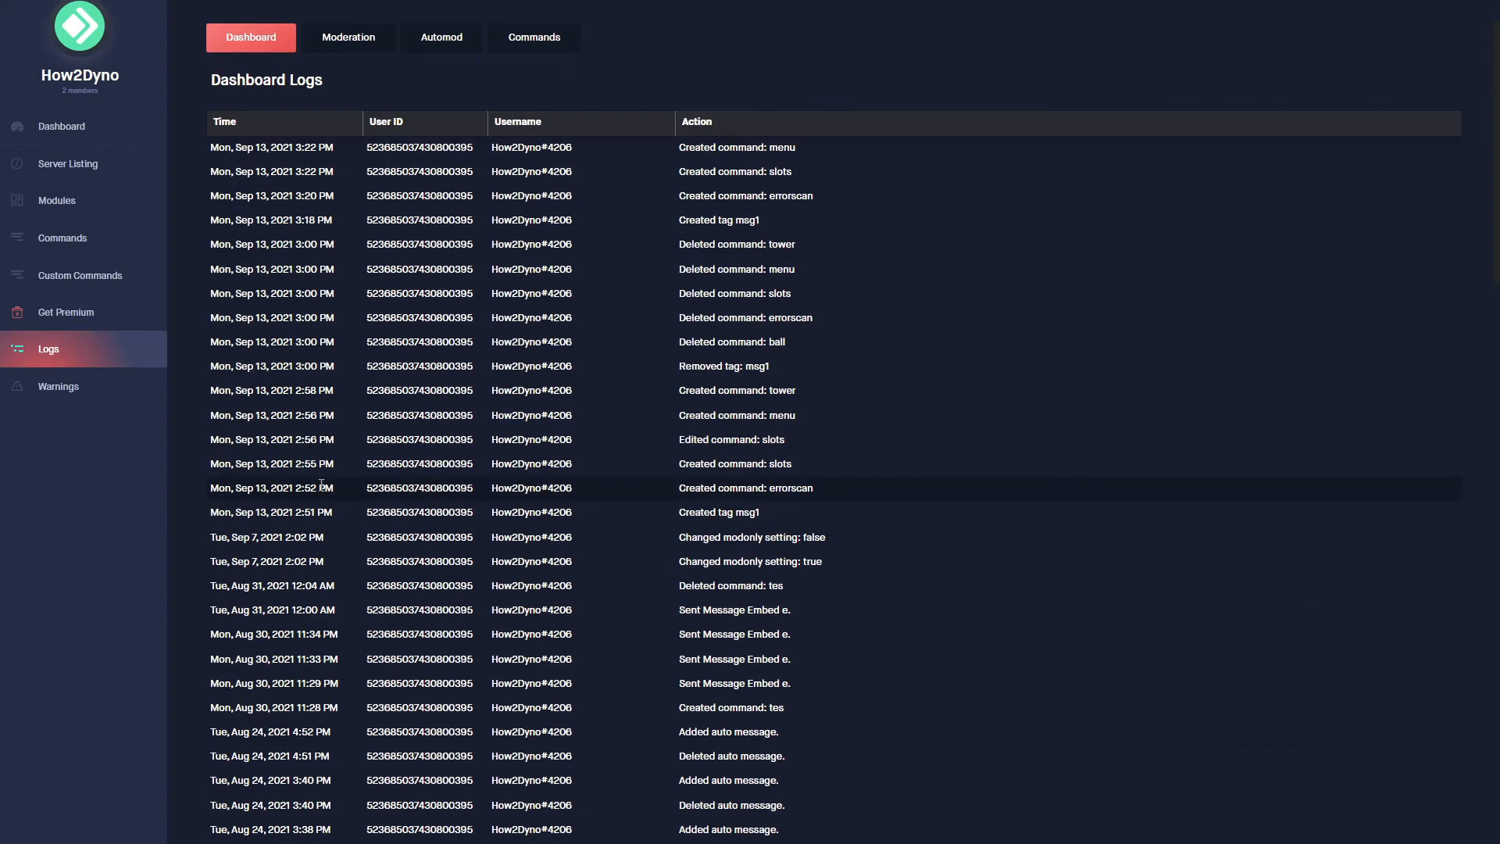
Open How2Dyno's Warnings page listing times, users, moderators and reasons.
click(57, 385)
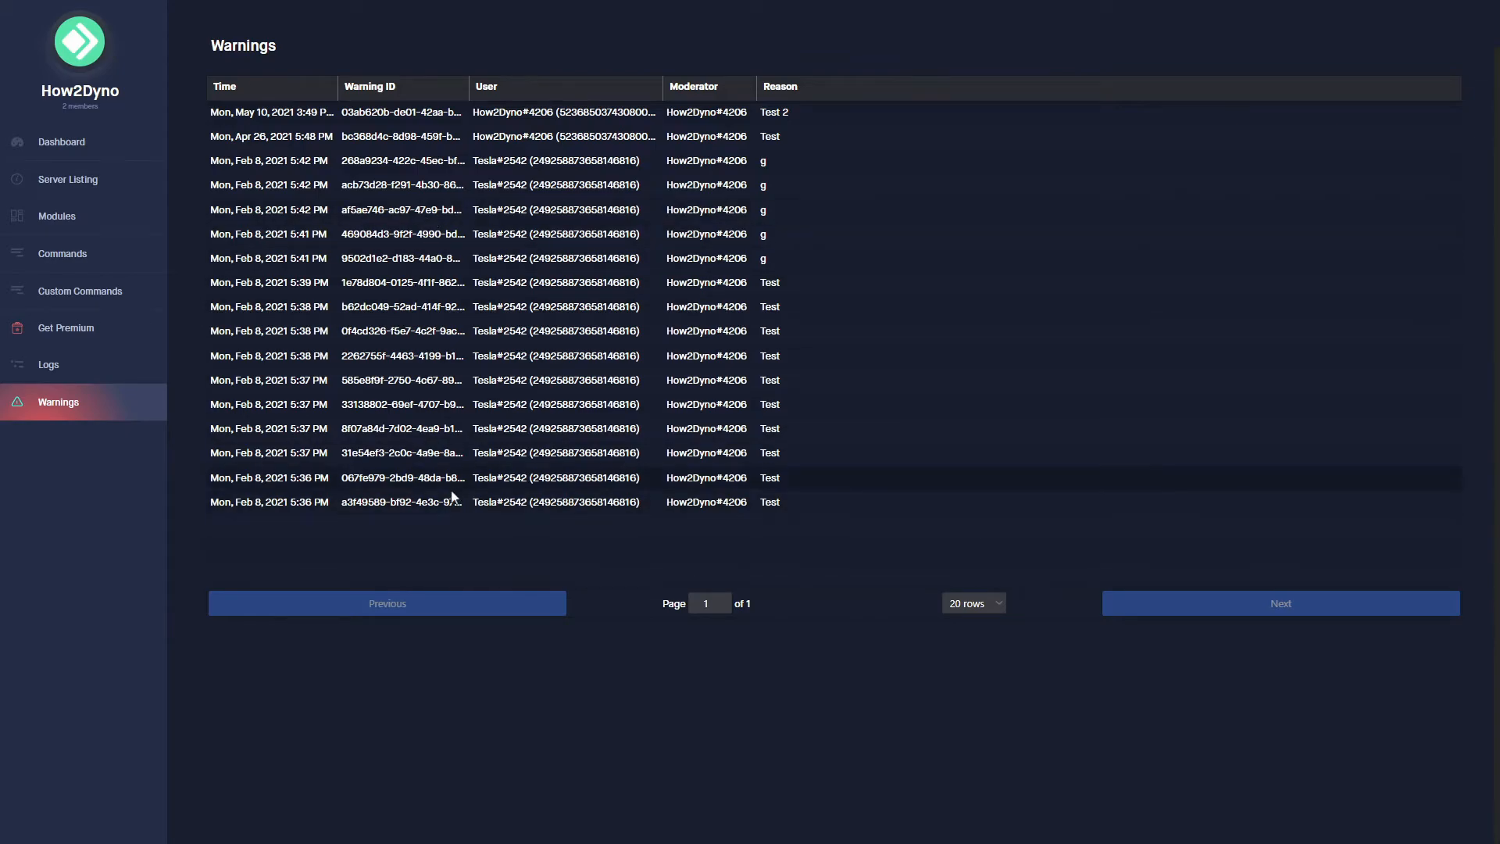
mouse_move(426, 99)
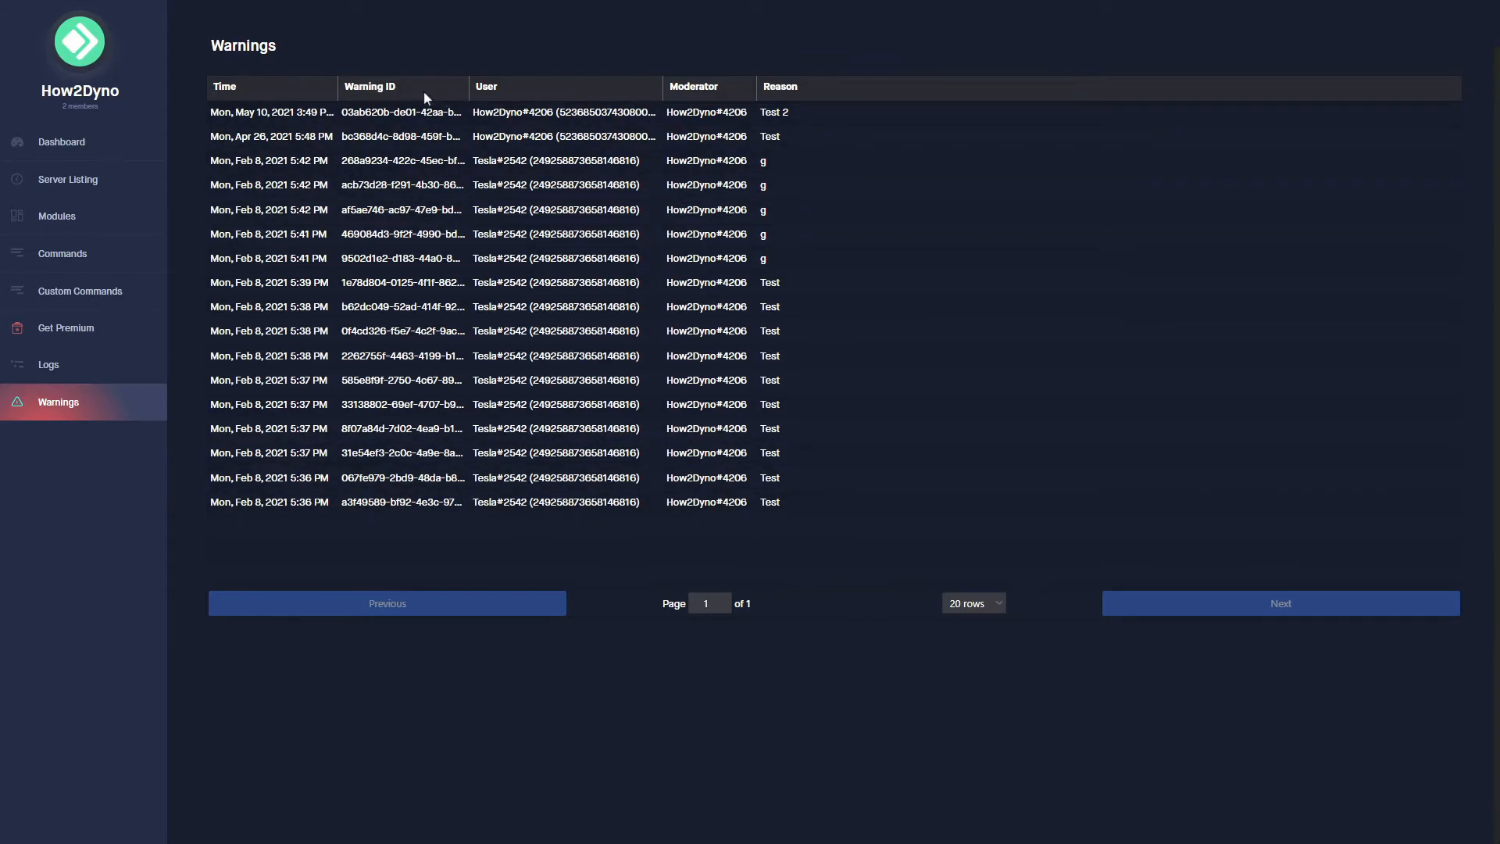
mouse_move(553, 101)
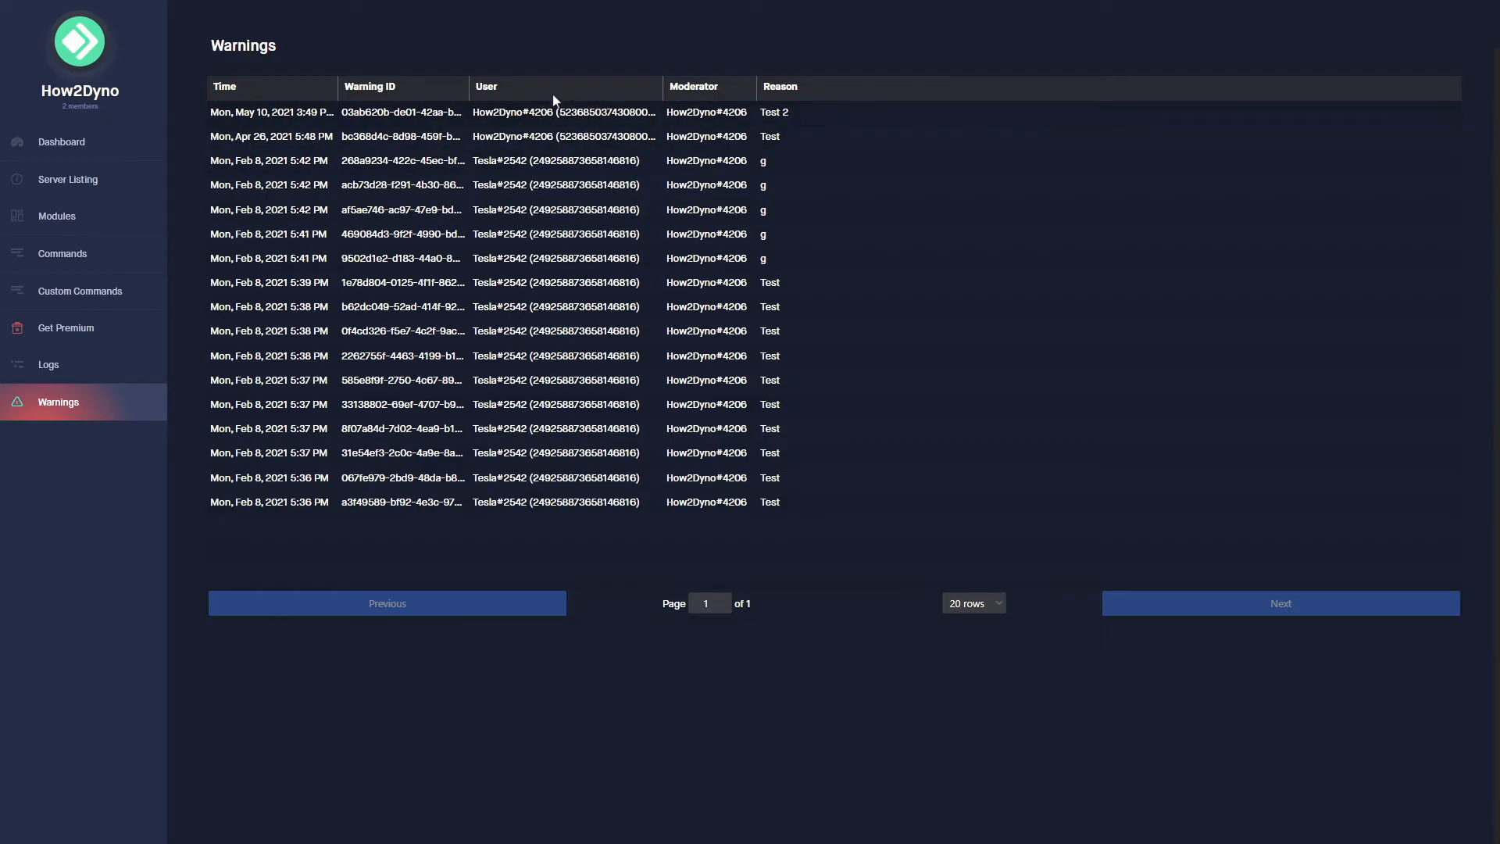
mouse_move(729, 88)
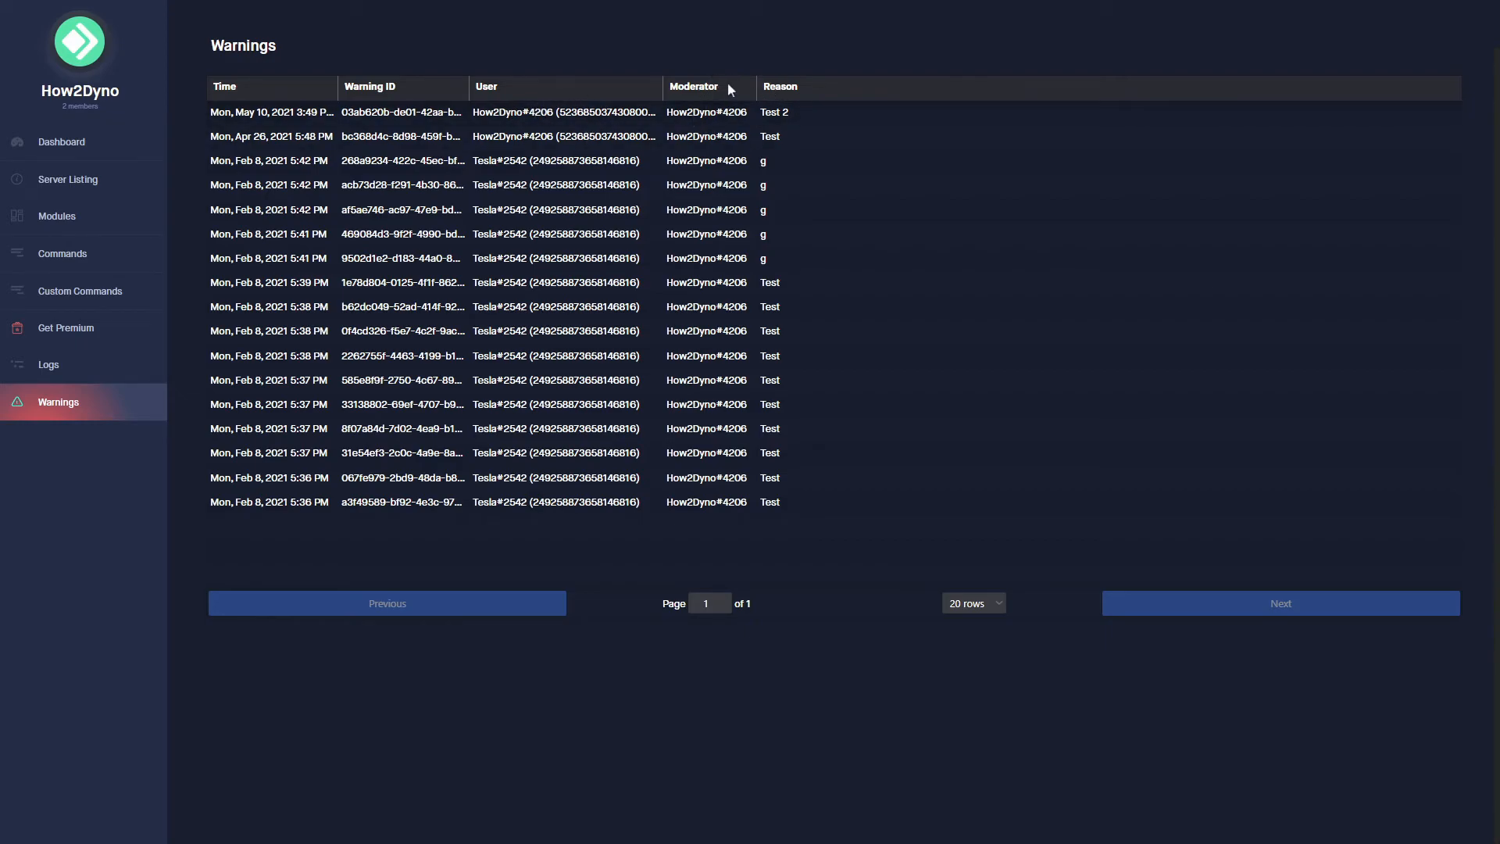
mouse_move(277, 380)
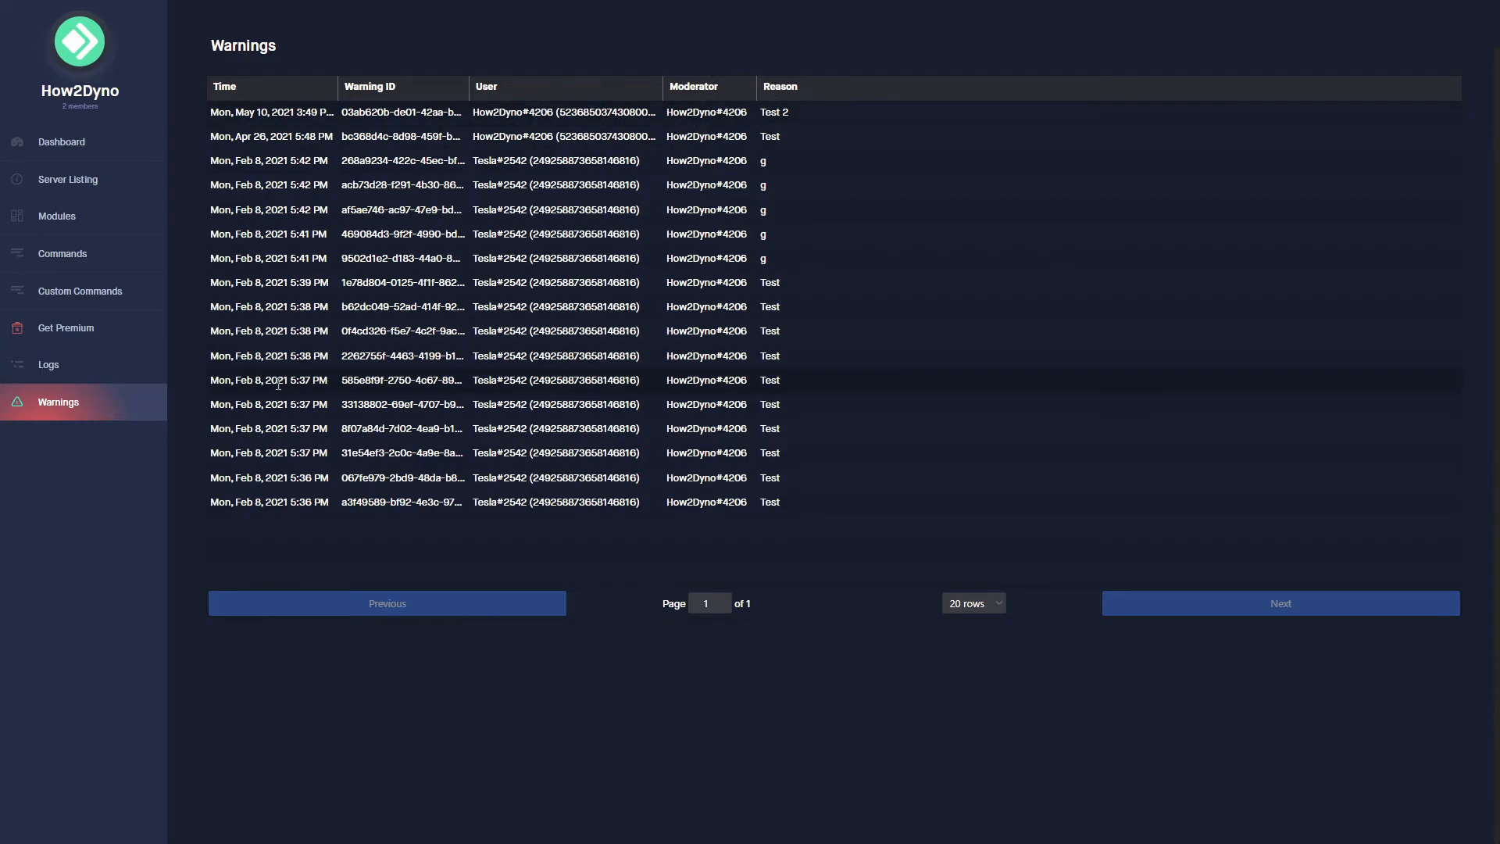
mouse_move(321, 443)
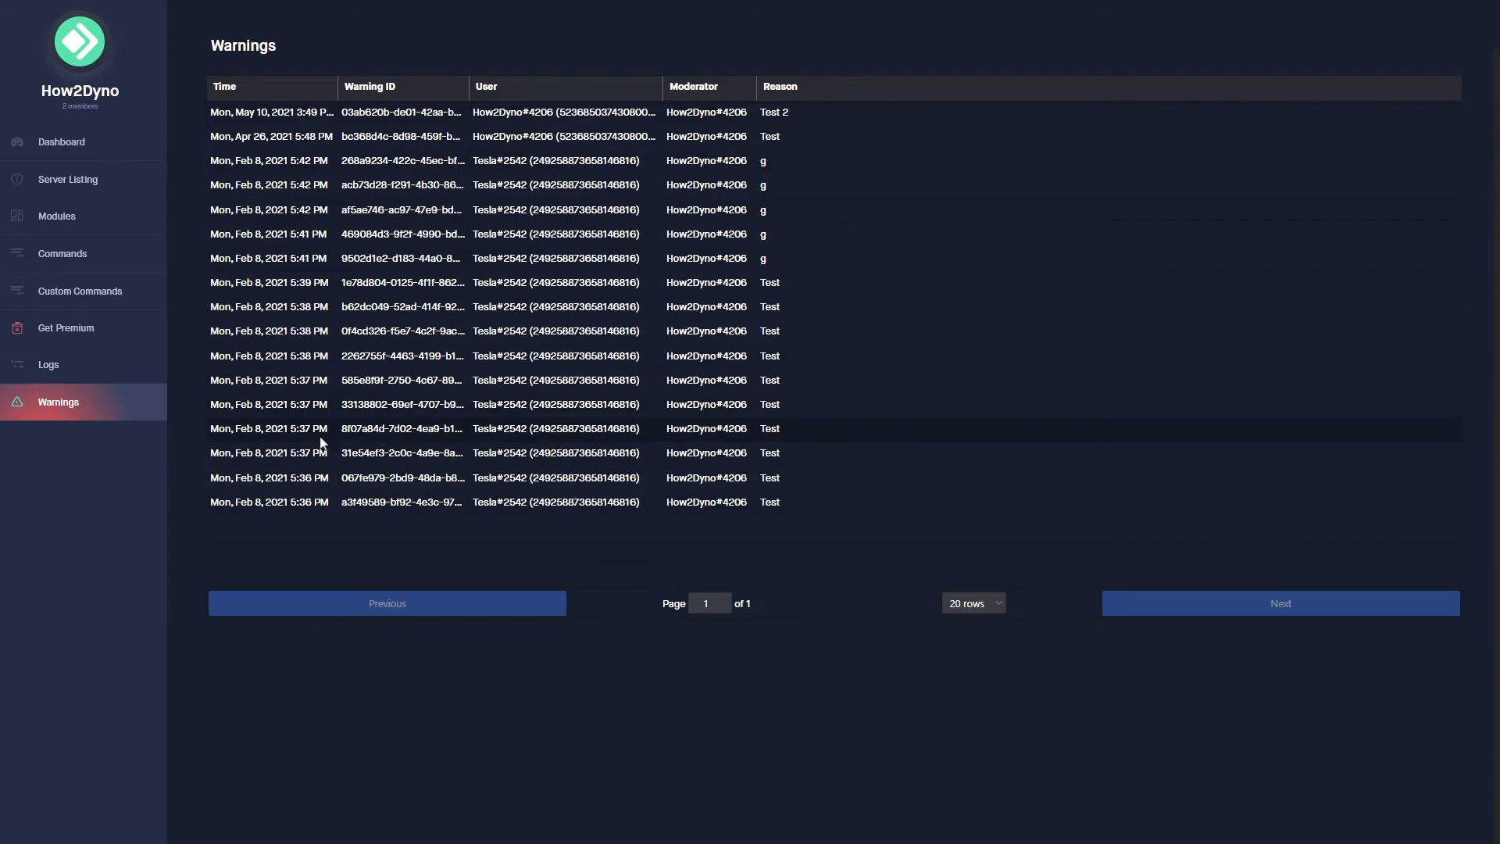